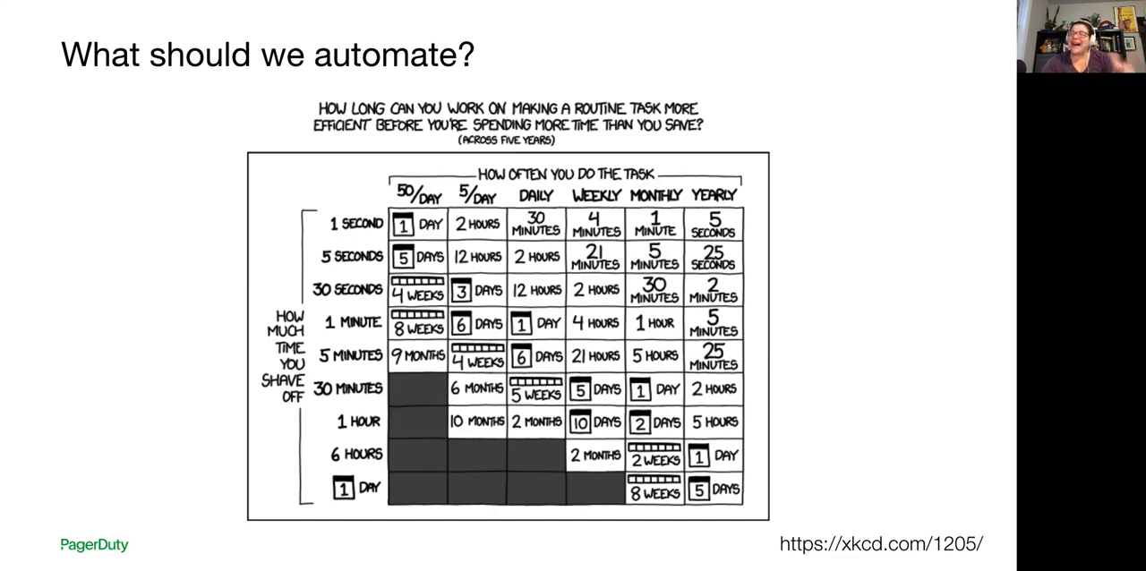
Advance to the 'Example Automation Tasks for Incident Response' slide.
{"action": "key", "text": "Right"}
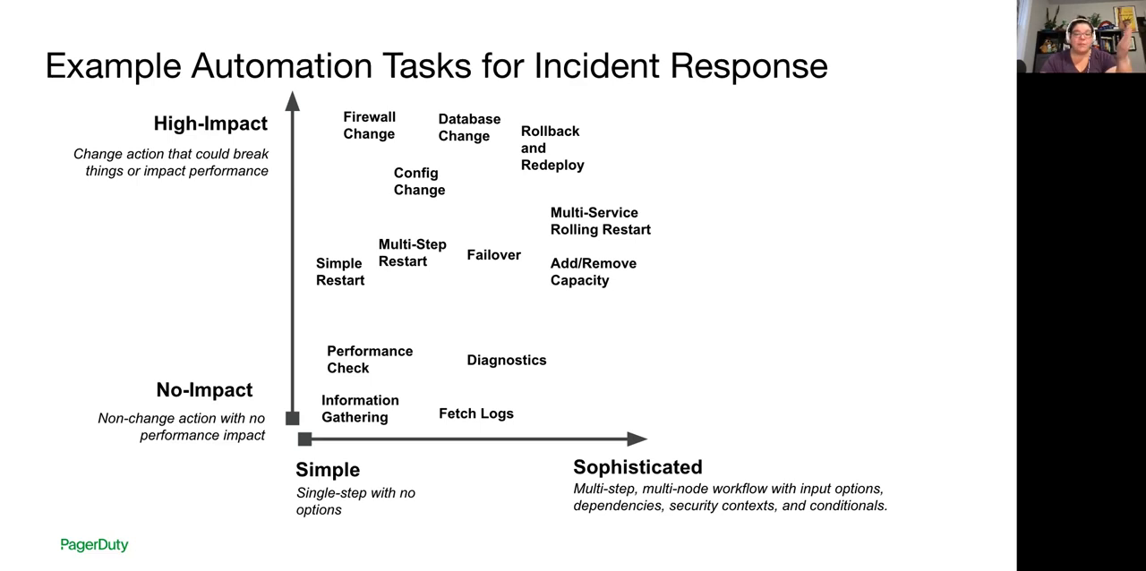
{"action": "key", "text": "Right"}
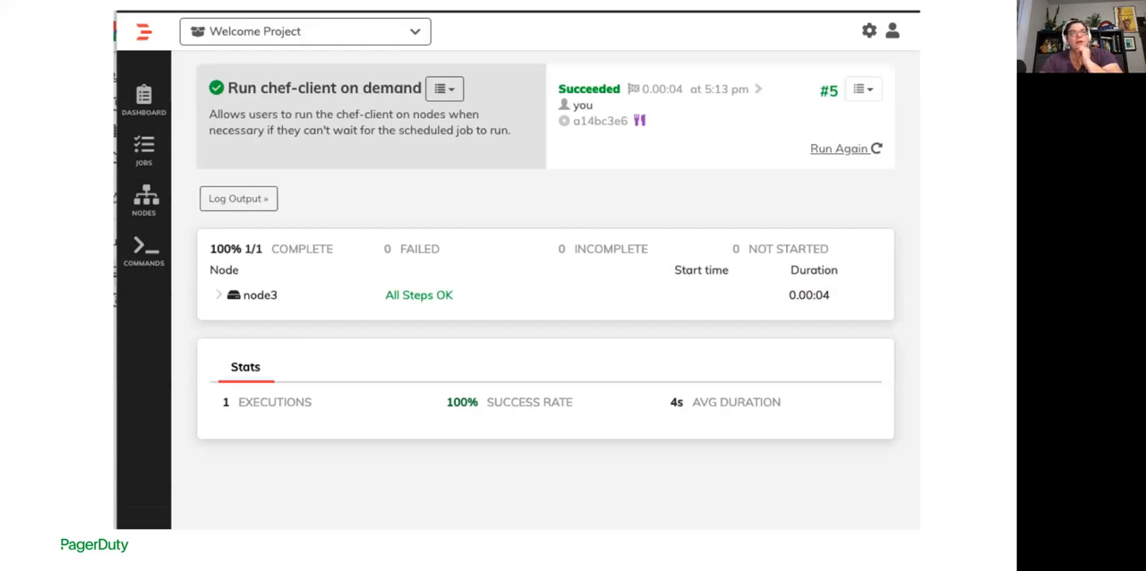
Advance to the slide listing the five recent Rundeck job executions.
{"action": "key", "text": "F11"}
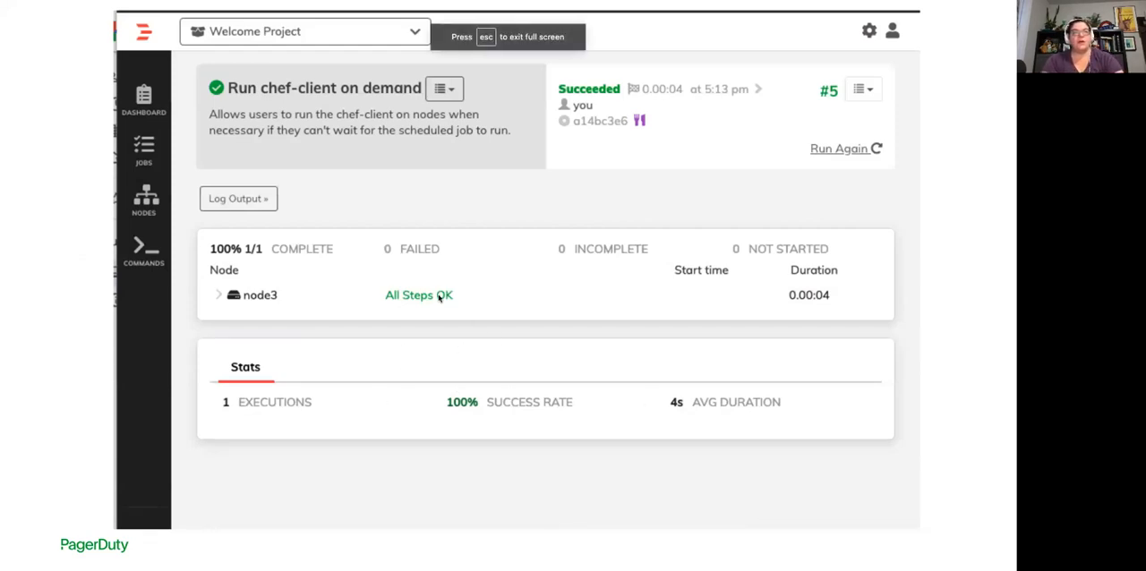
{"action": "mouse_move", "coordinate": [462, 302]}
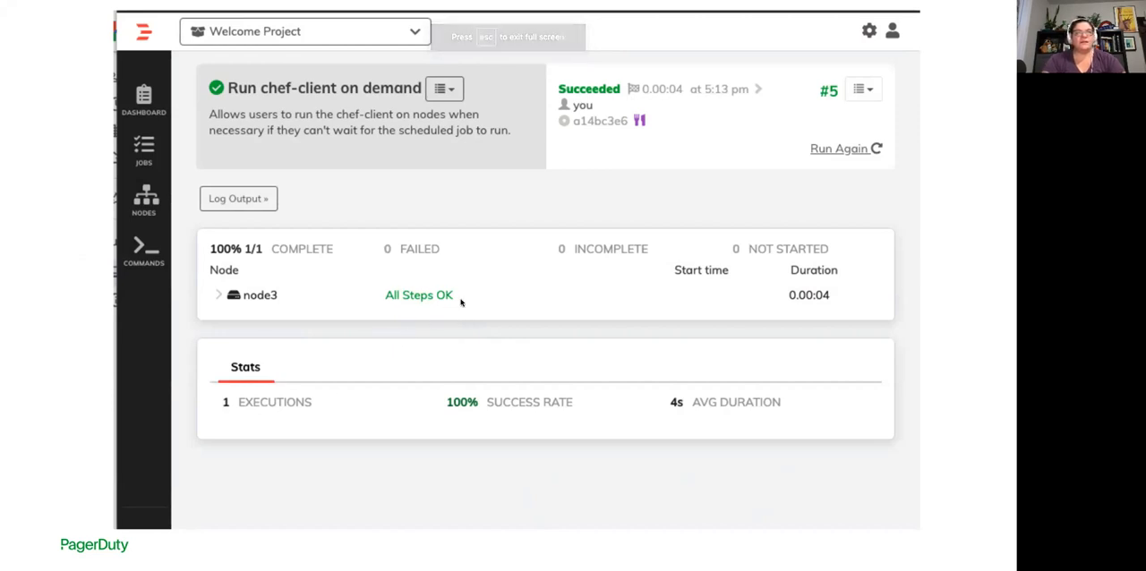
{"action": "mouse_move", "coordinate": [676, 295]}
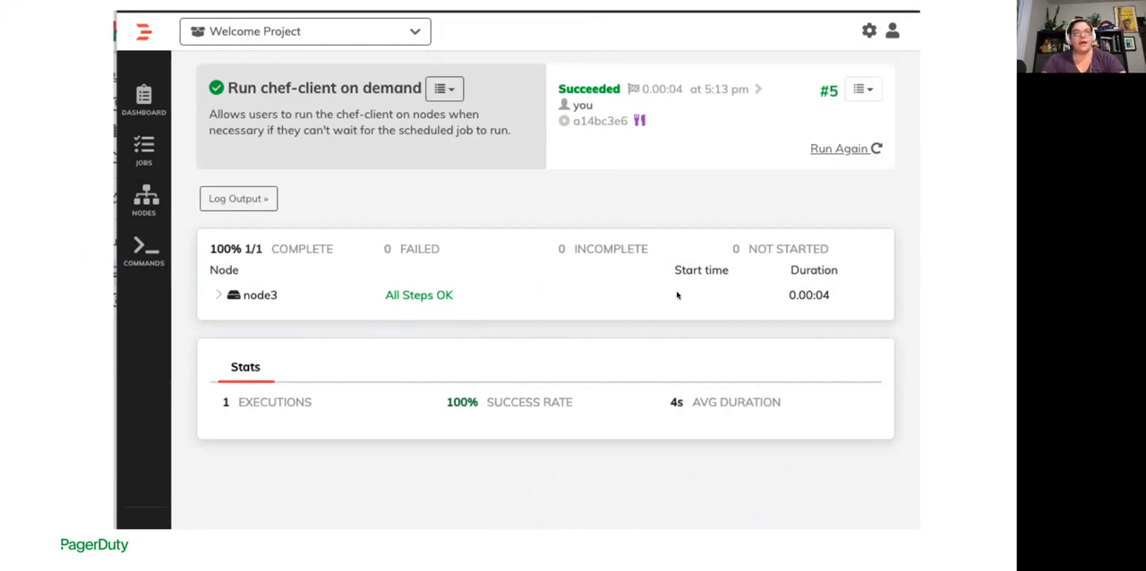
{"action": "mouse_move", "coordinate": [677, 295]}
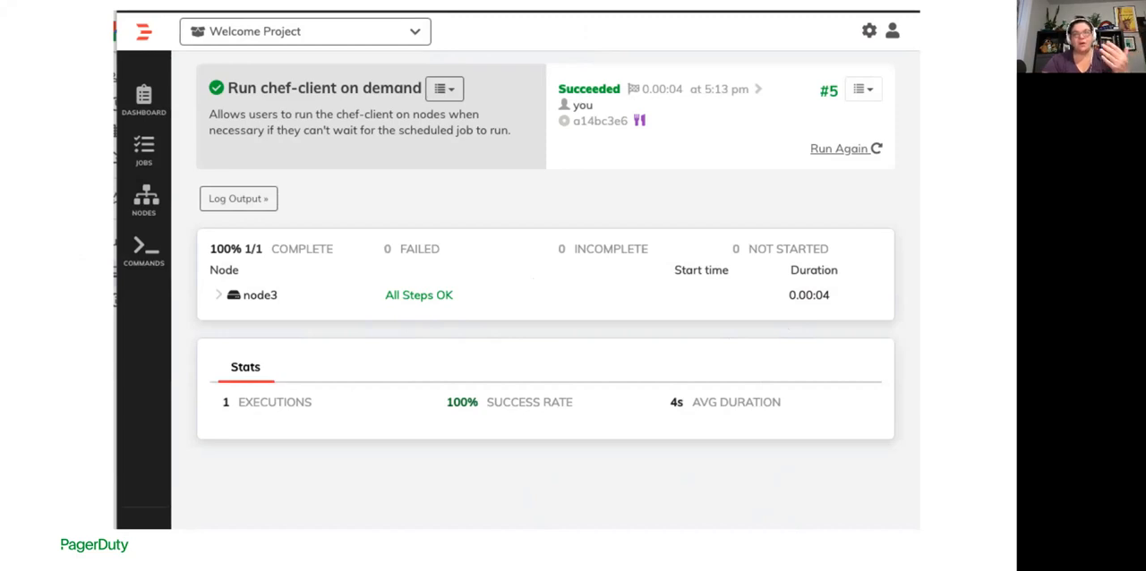
{"action": "mouse_move", "coordinate": [247, 311]}
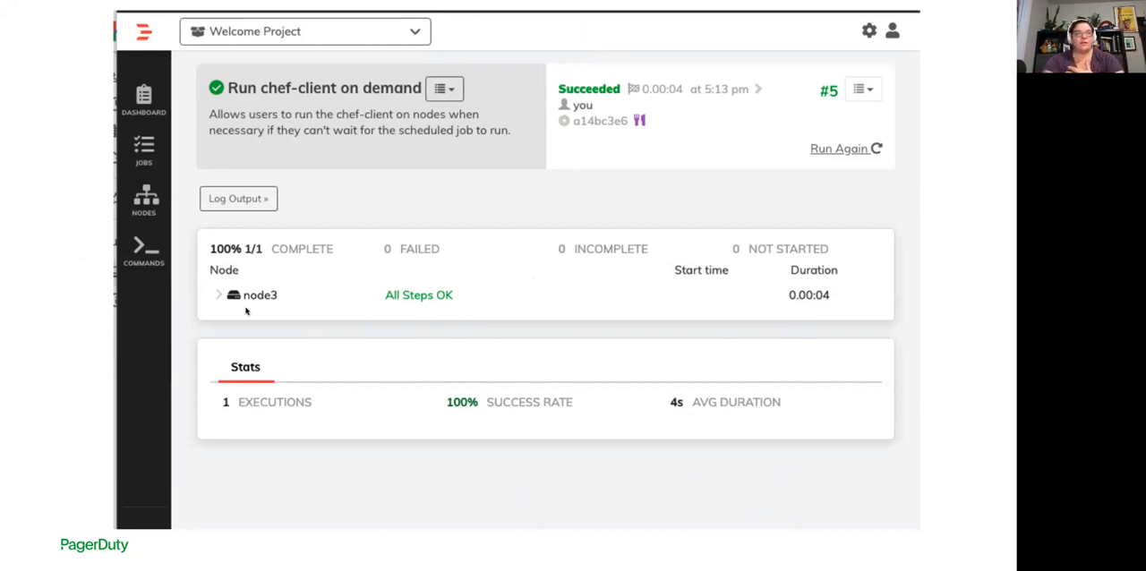
{"action": "mouse_move", "coordinate": [408, 406]}
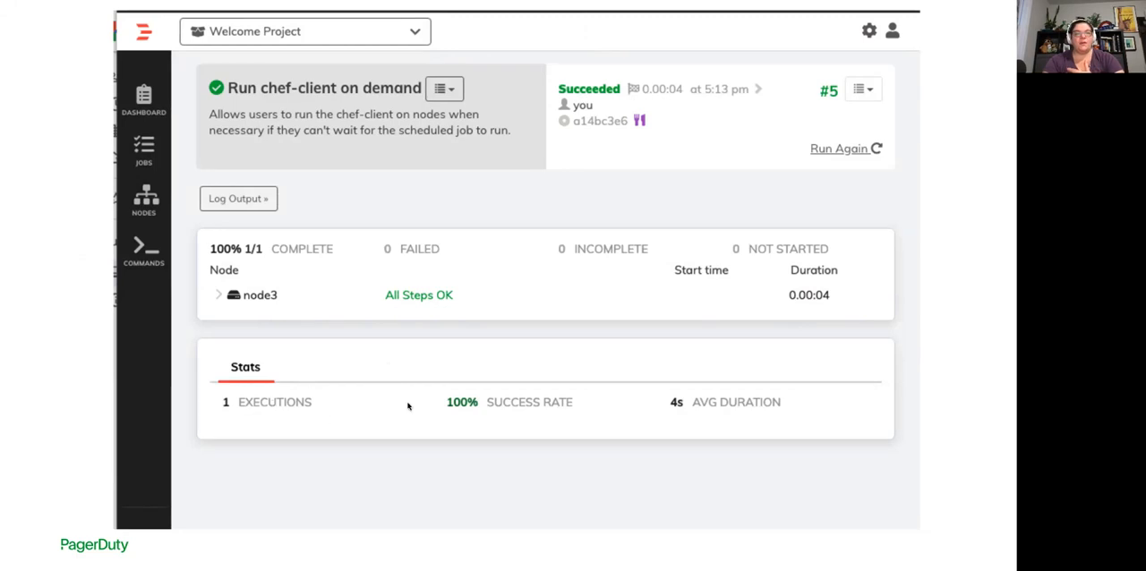
{"action": "mouse_move", "coordinate": [408, 406]}
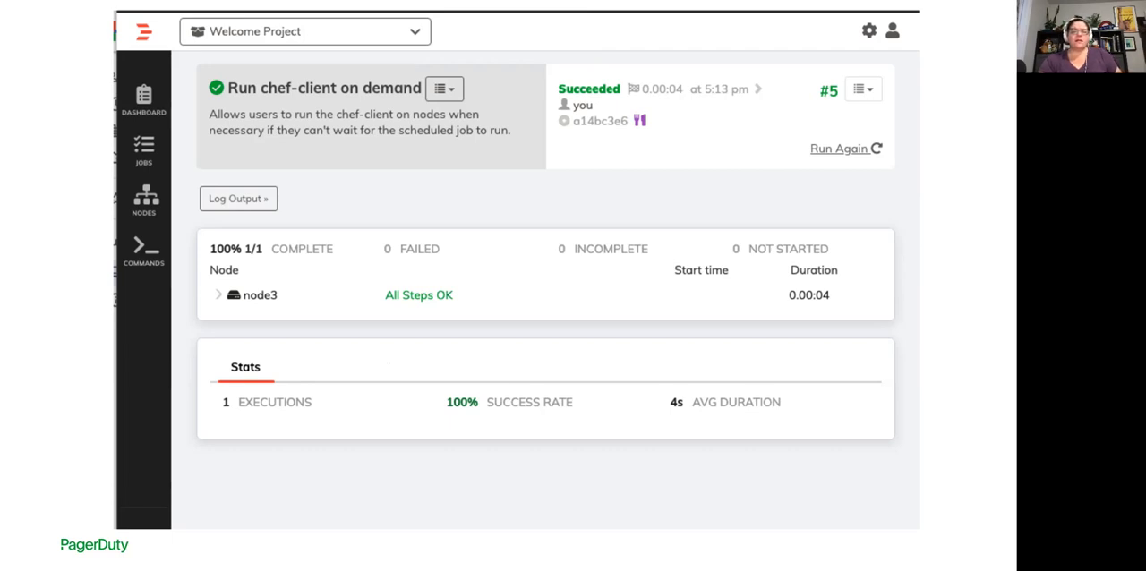
{"action": "mouse_move", "coordinate": [750, 80]}
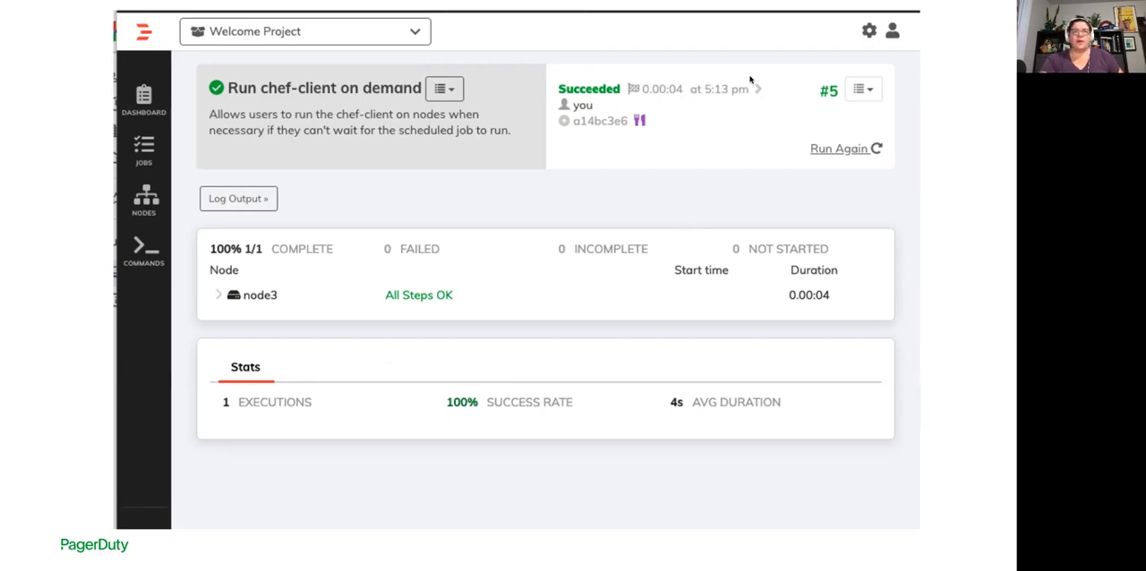
{"action": "mouse_move", "coordinate": [737, 99]}
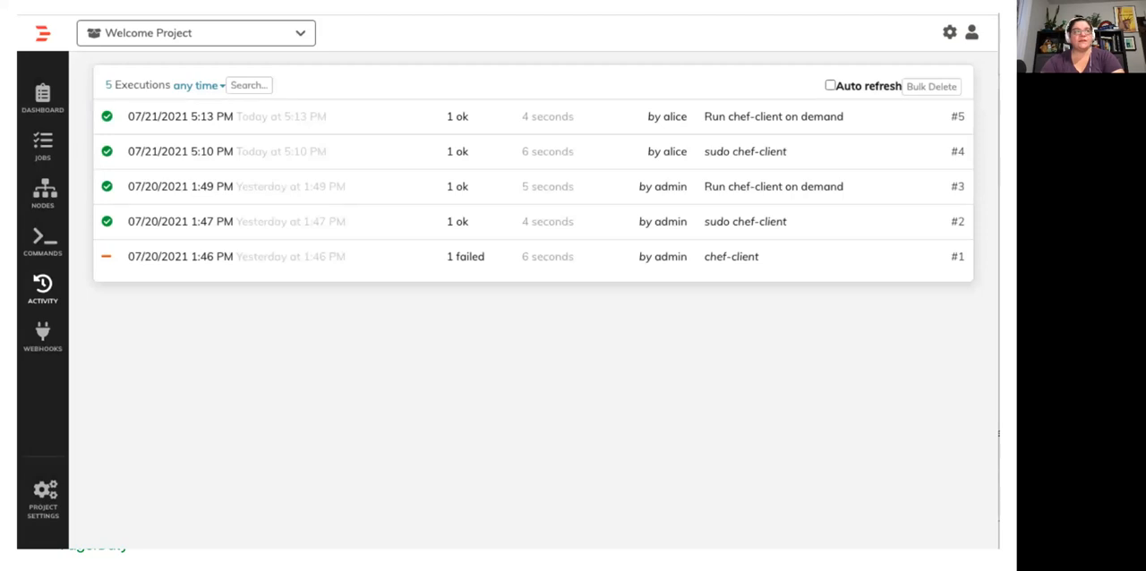
{"action": "mouse_move", "coordinate": [265, 125]}
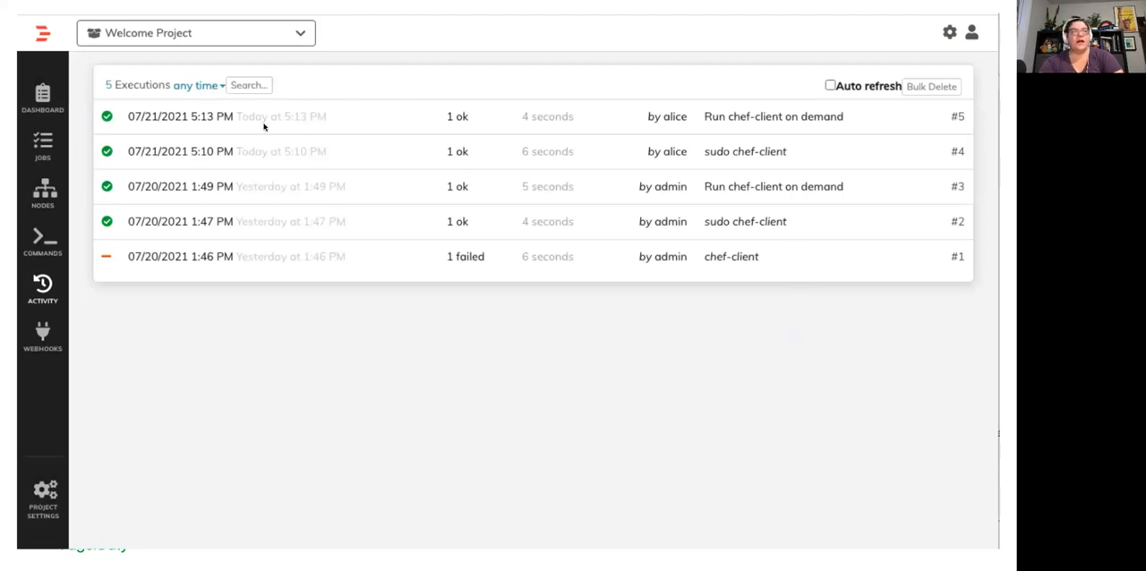
{"action": "mouse_move", "coordinate": [315, 120]}
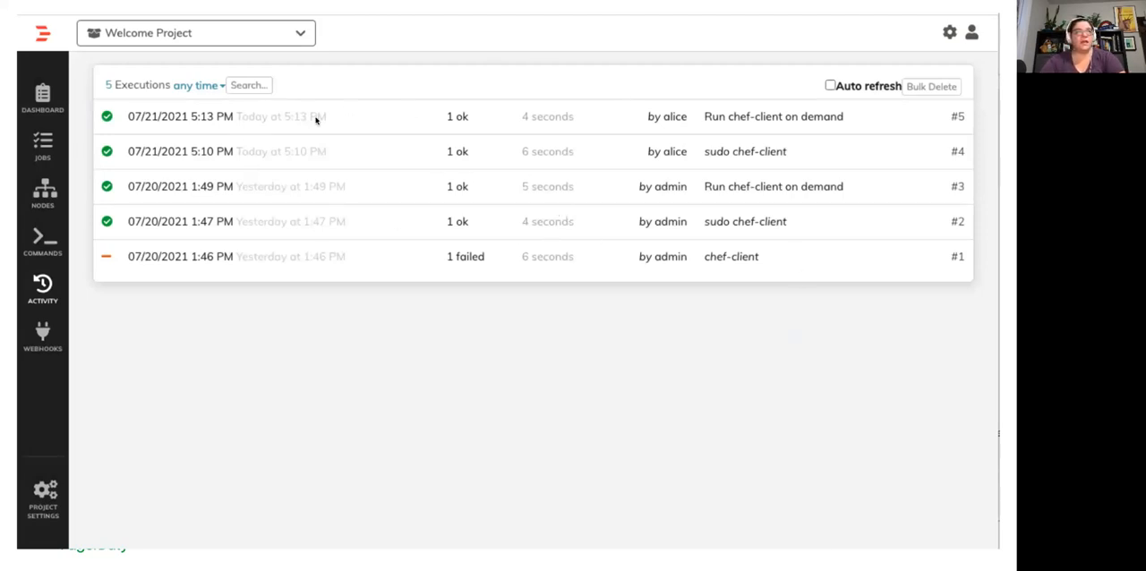
{"action": "mouse_move", "coordinate": [649, 166]}
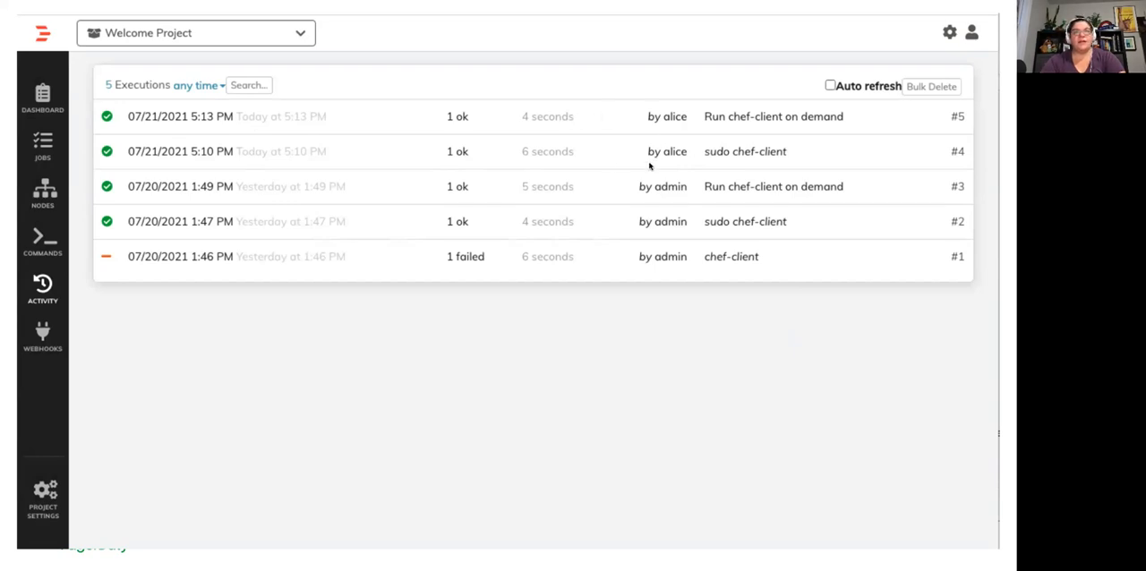
{"action": "mouse_move", "coordinate": [644, 186]}
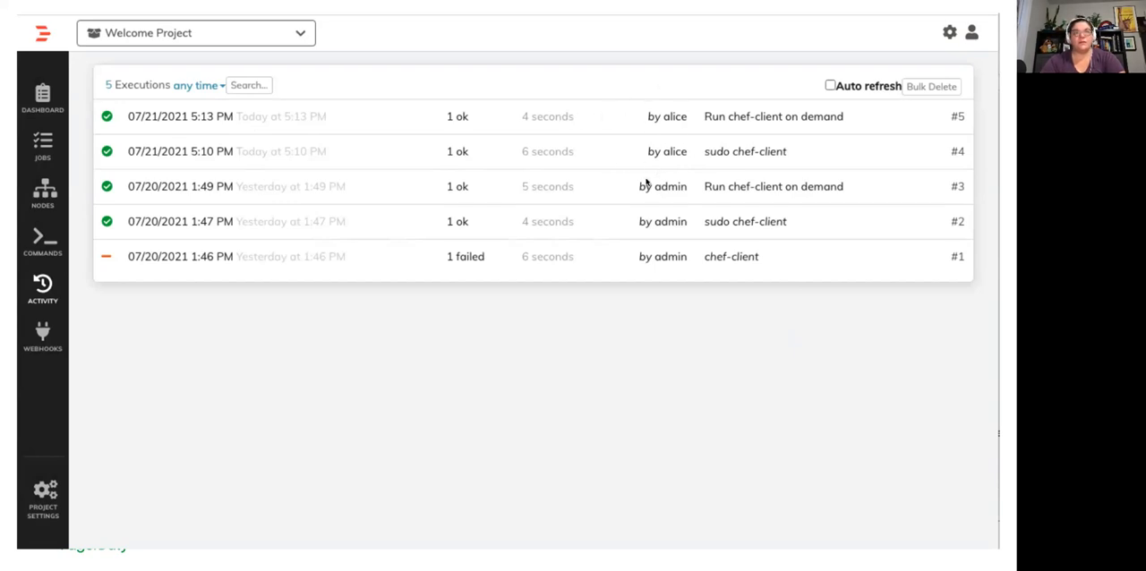
{"action": "mouse_move", "coordinate": [761, 175]}
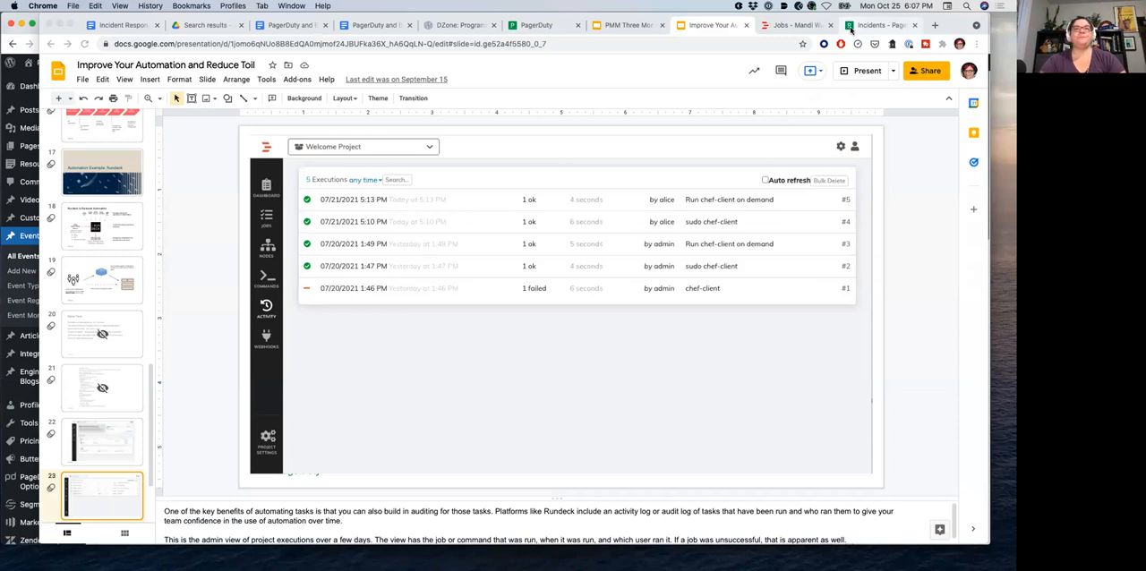
Switch from the slideshow to the PagerDuty Incidents browser tab.
{"action": "left_click", "coordinate": [881, 25]}
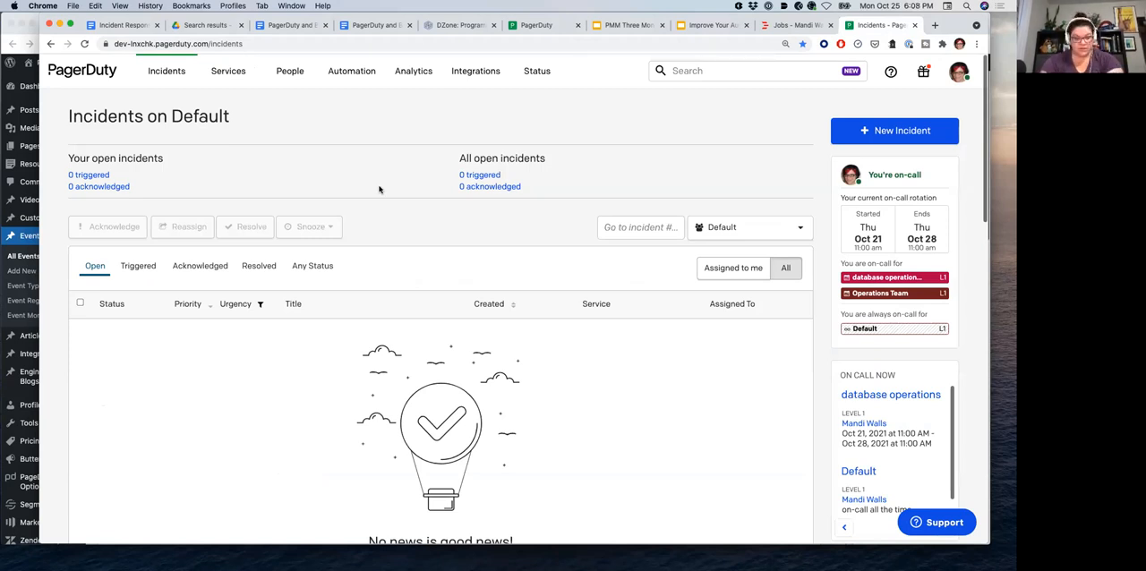
Browse the Service Directory via the Services menu.
{"action": "left_click", "coordinate": [228, 72]}
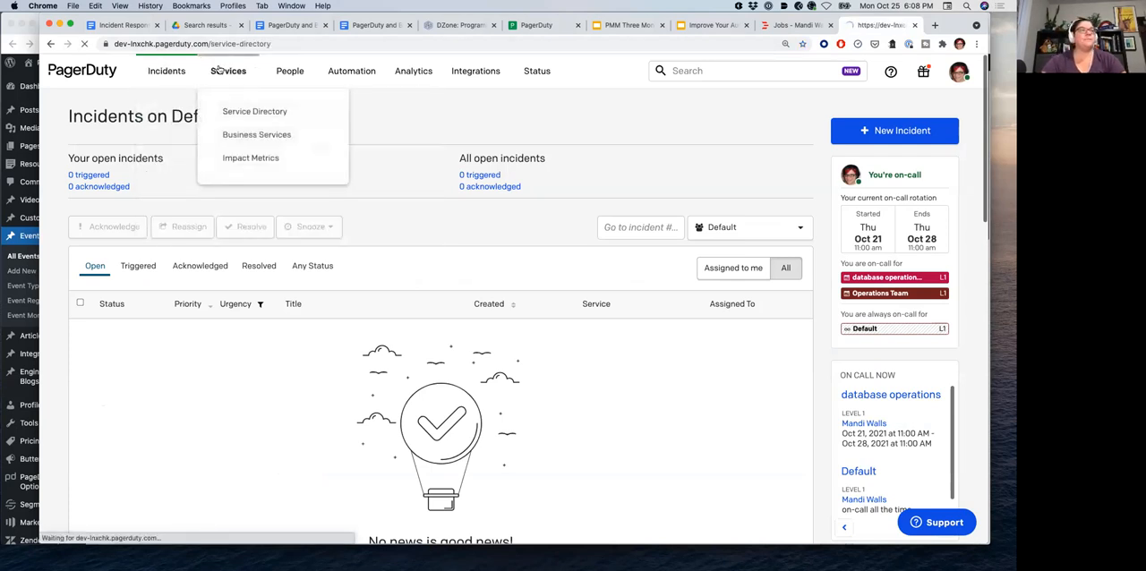
{"action": "left_click", "coordinate": [254, 111]}
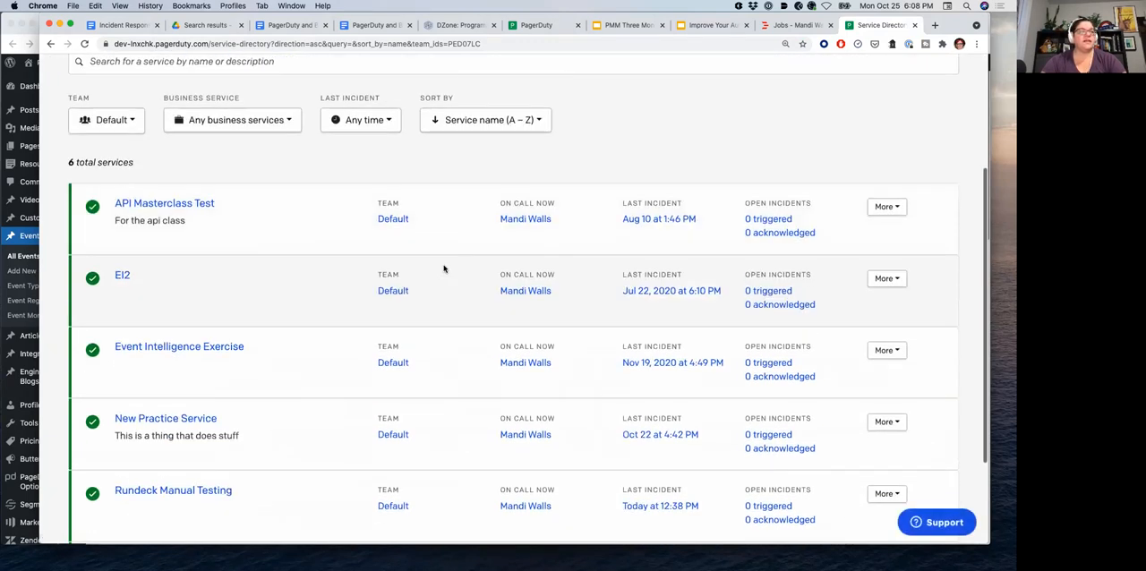
{"action": "scroll", "scroll_direction": "down", "scroll_amount": 3}
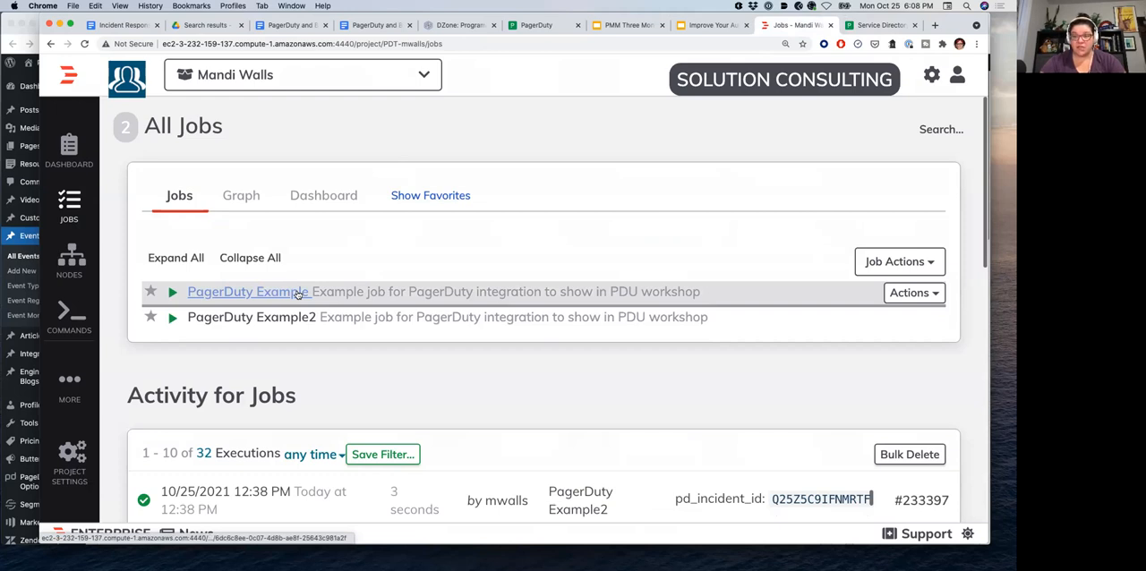
{"action": "left_click", "coordinate": [877, 25]}
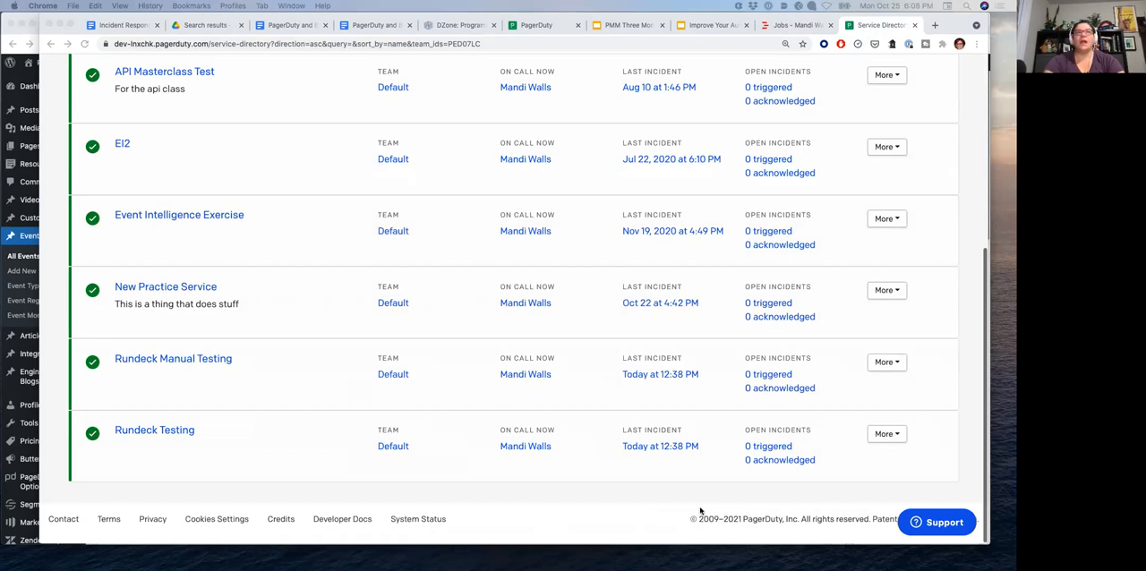
{"action": "scroll", "scroll_direction": "up", "scroll_amount": 3}
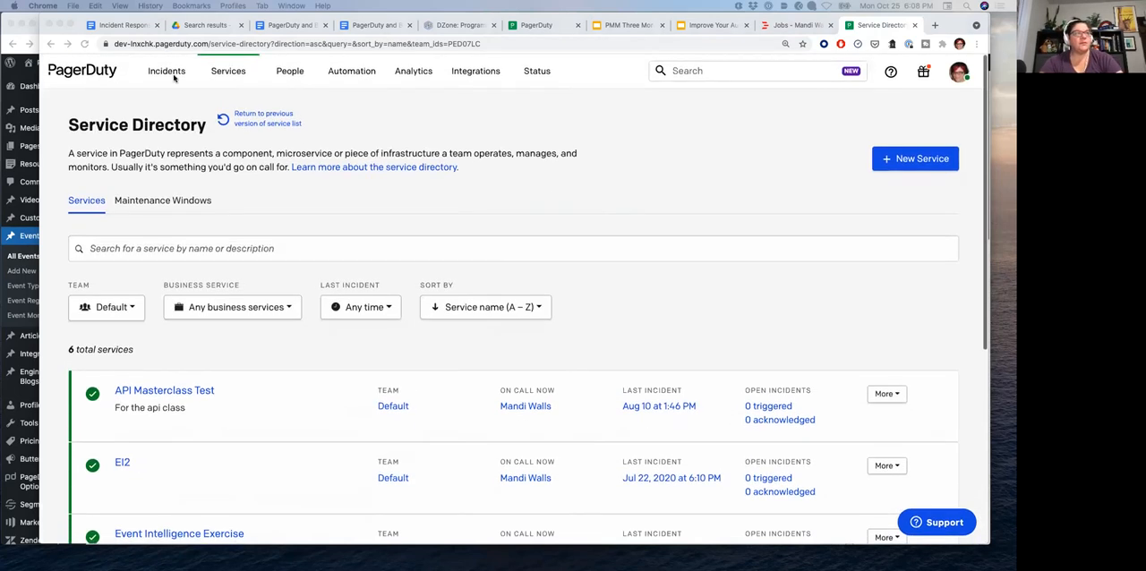
Go to Incidents > All Incidents, showing the triggered 'The server is on fire' incident.
{"action": "left_click", "coordinate": [167, 71]}
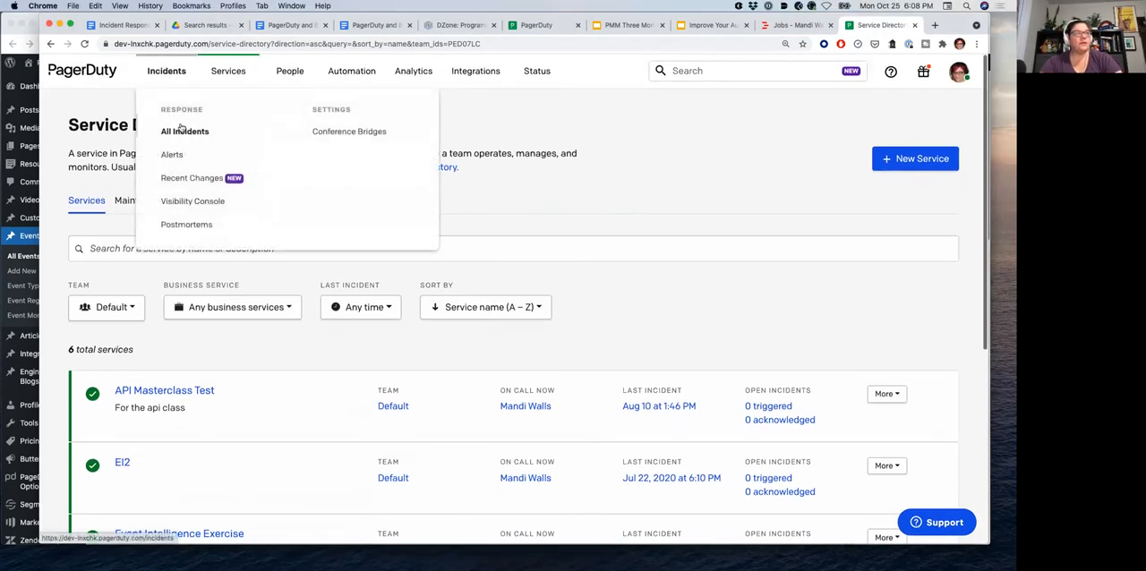
{"action": "left_click", "coordinate": [187, 132]}
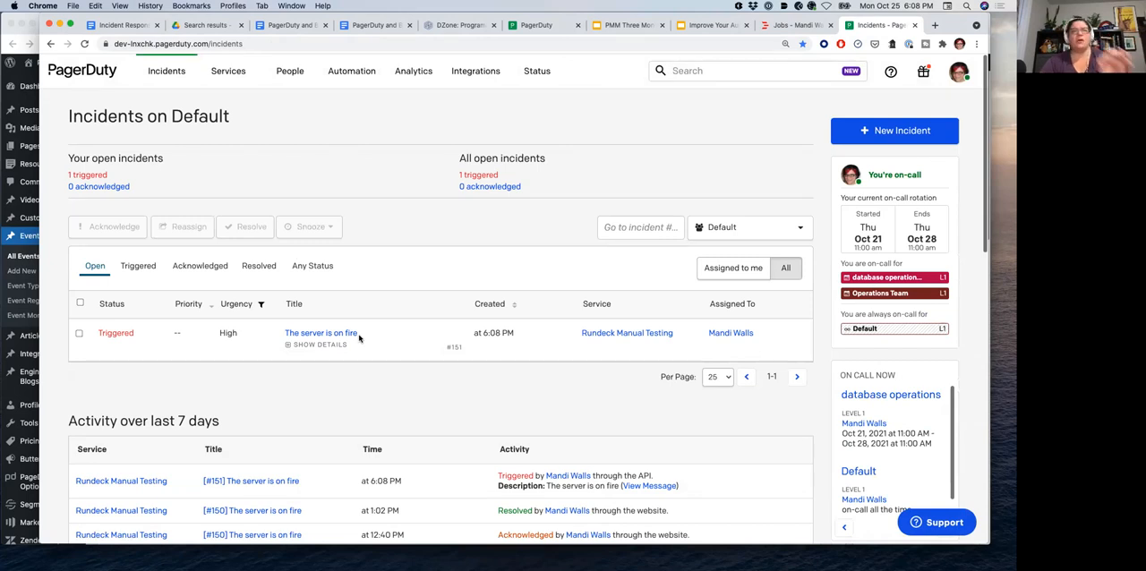
{"action": "mouse_move", "coordinate": [337, 333]}
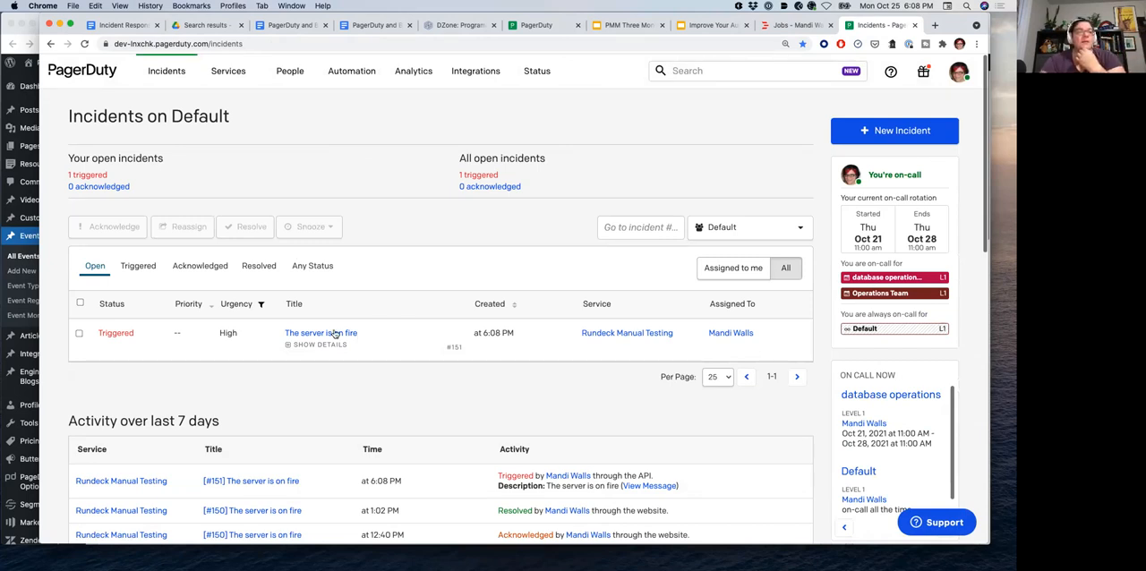
{"action": "mouse_move", "coordinate": [344, 308]}
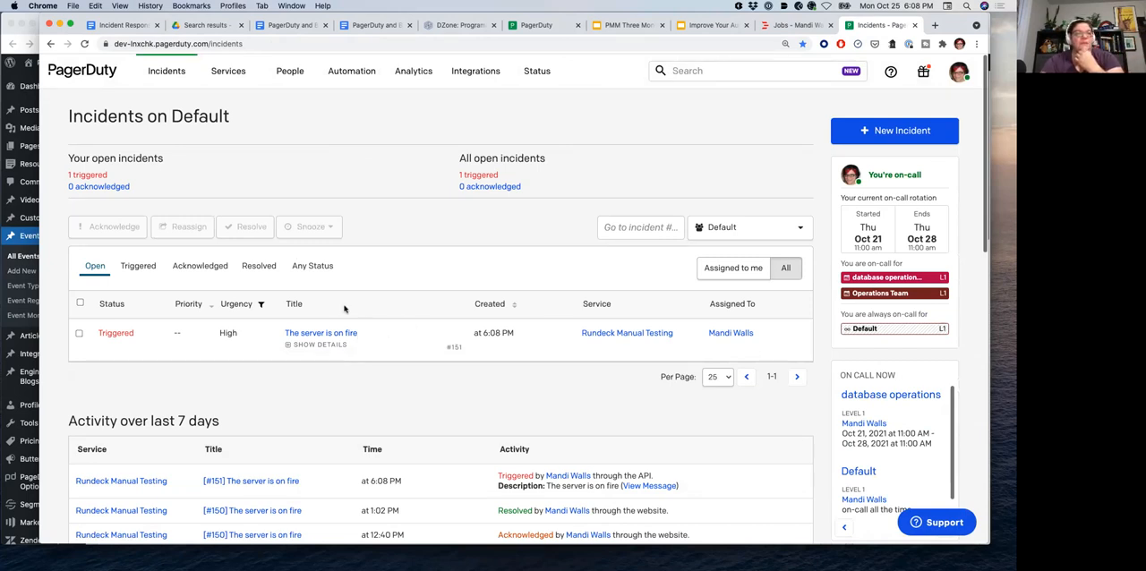
{"action": "mouse_move", "coordinate": [344, 333]}
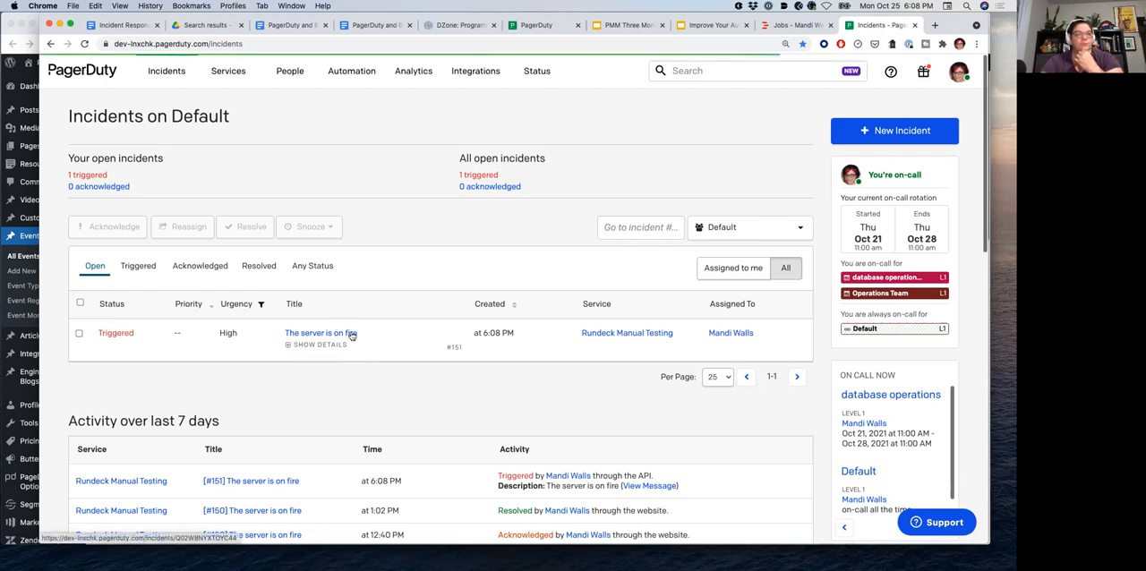
Open 'The server is on fire' incident and expand its More actions dropdown.
{"action": "left_click", "coordinate": [318, 333]}
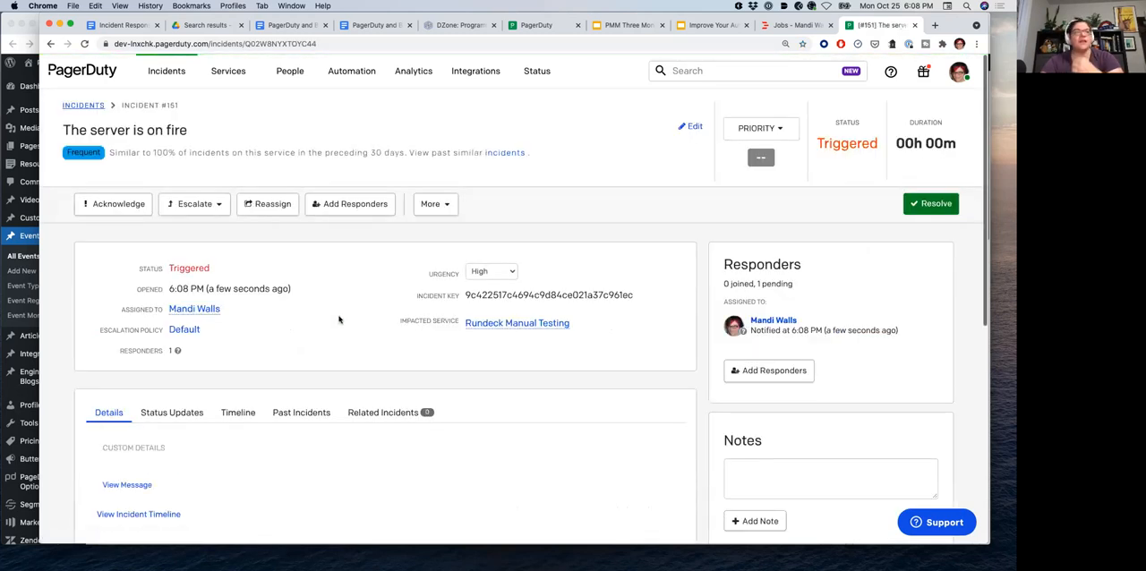
{"action": "mouse_move", "coordinate": [434, 204]}
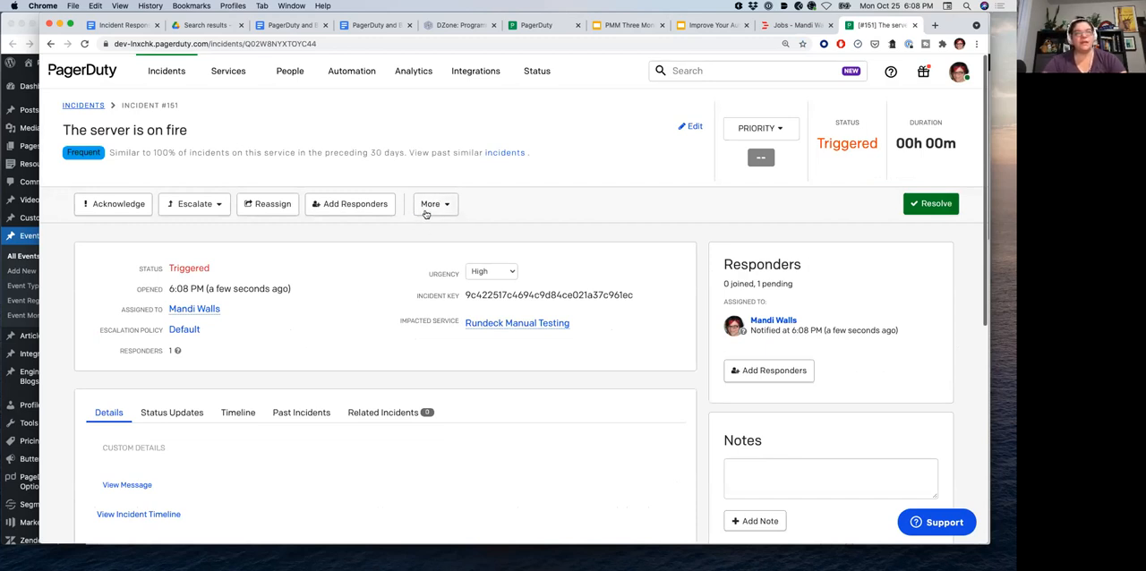
{"action": "left_click", "coordinate": [435, 204]}
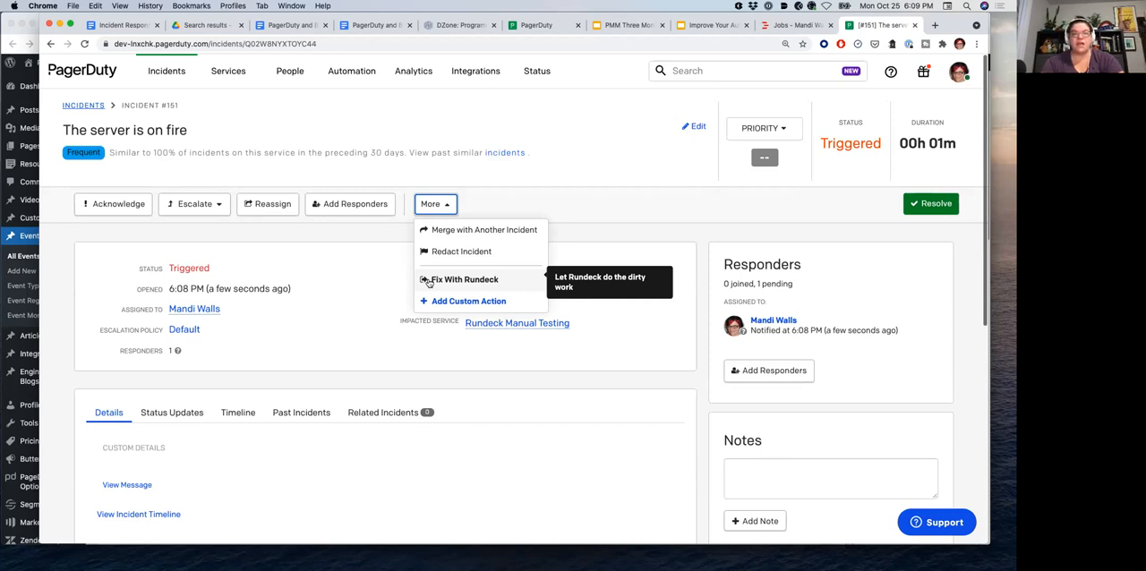
Run Fix With Rundeck on the incident and dismiss the action-activated notification.
{"action": "left_click", "coordinate": [465, 279]}
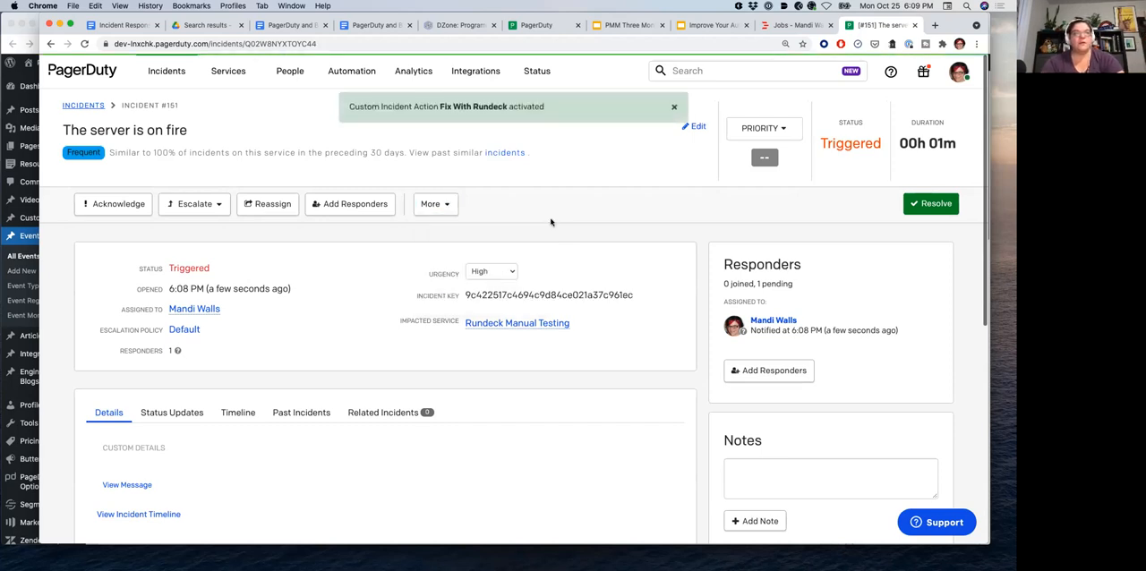
{"action": "left_click", "coordinate": [113, 204]}
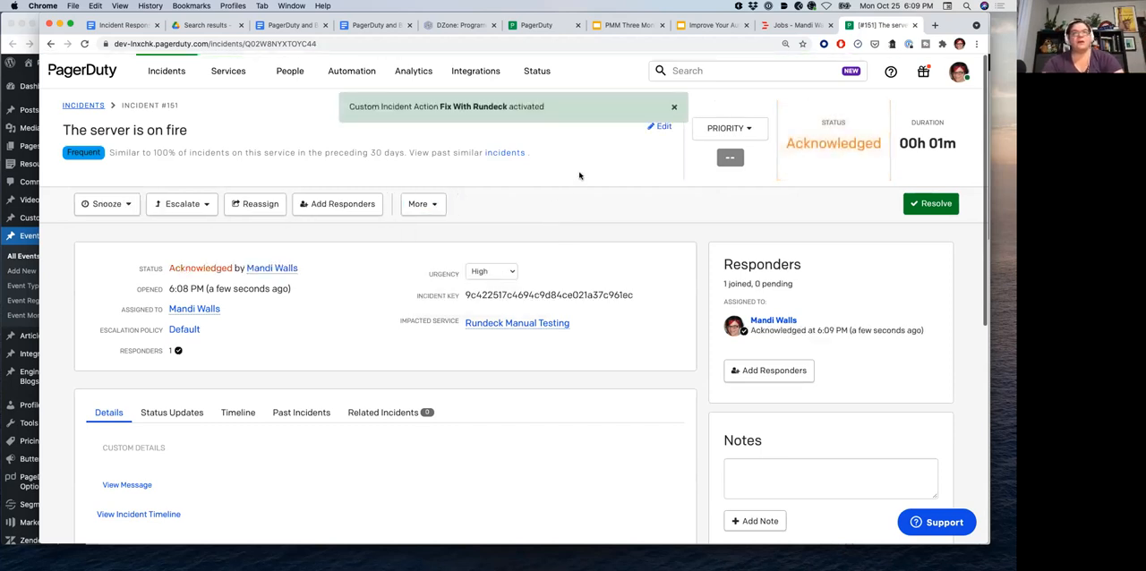
{"action": "left_click", "coordinate": [931, 204]}
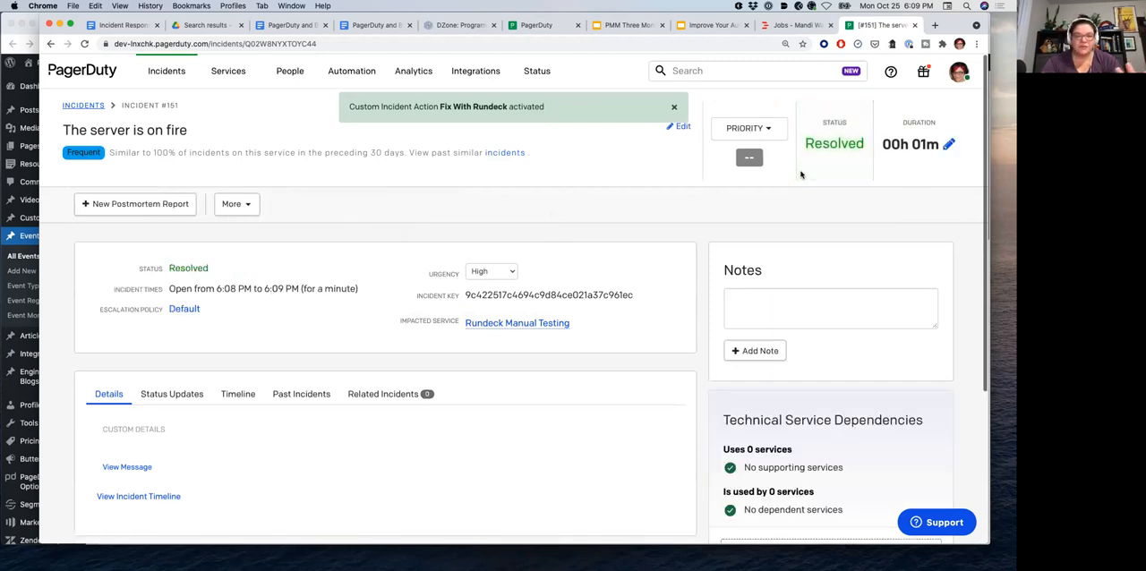
{"action": "left_click", "coordinate": [673, 107]}
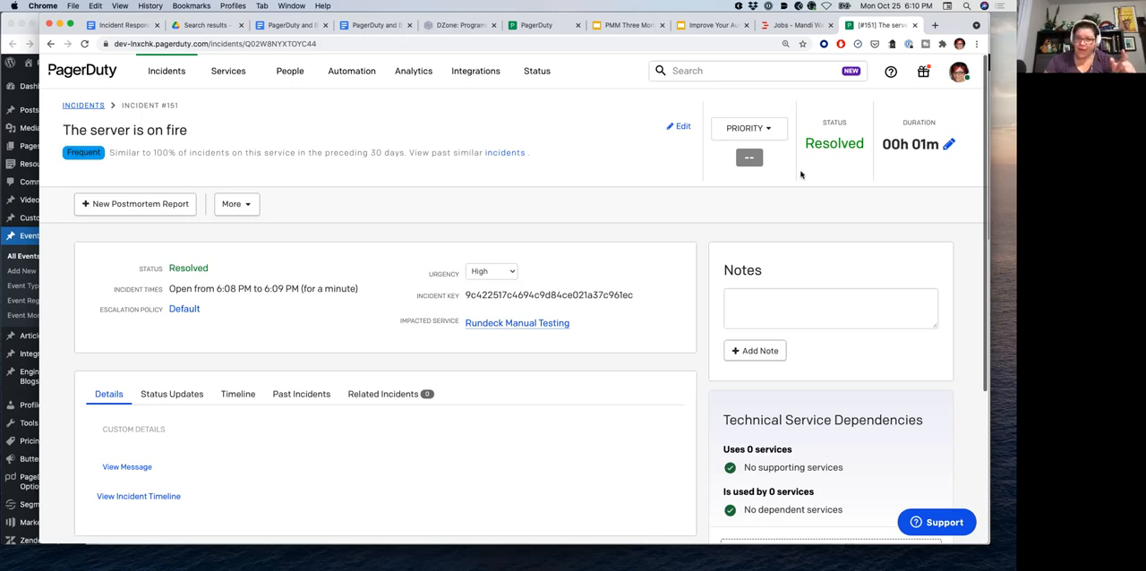
{"action": "mouse_move", "coordinate": [802, 176]}
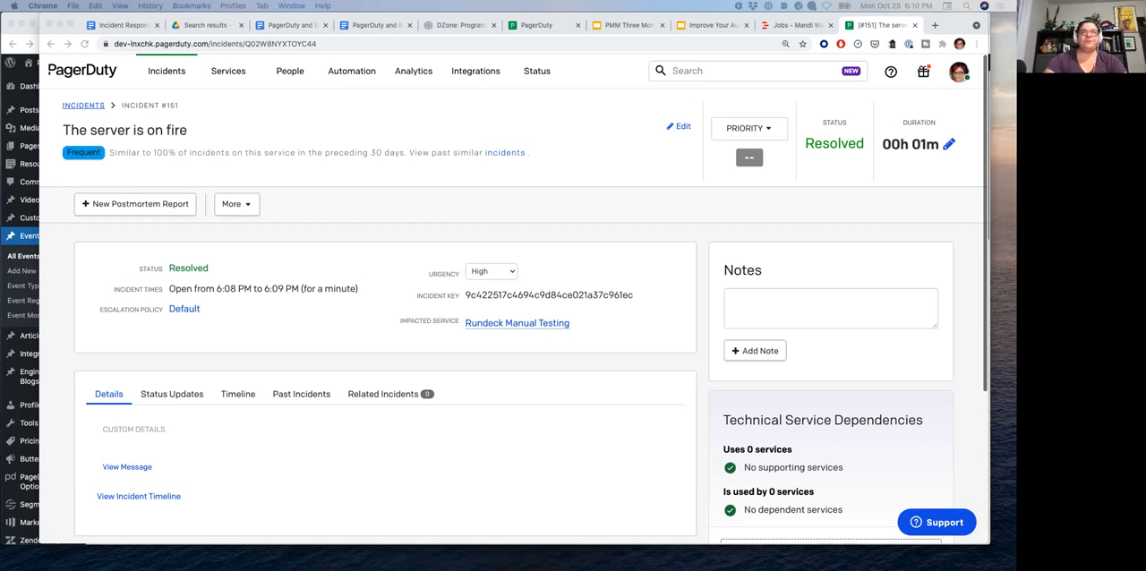
Open the Rundeck Testing service from the Service Directory and review its page.
{"action": "left_click", "coordinate": [227, 71]}
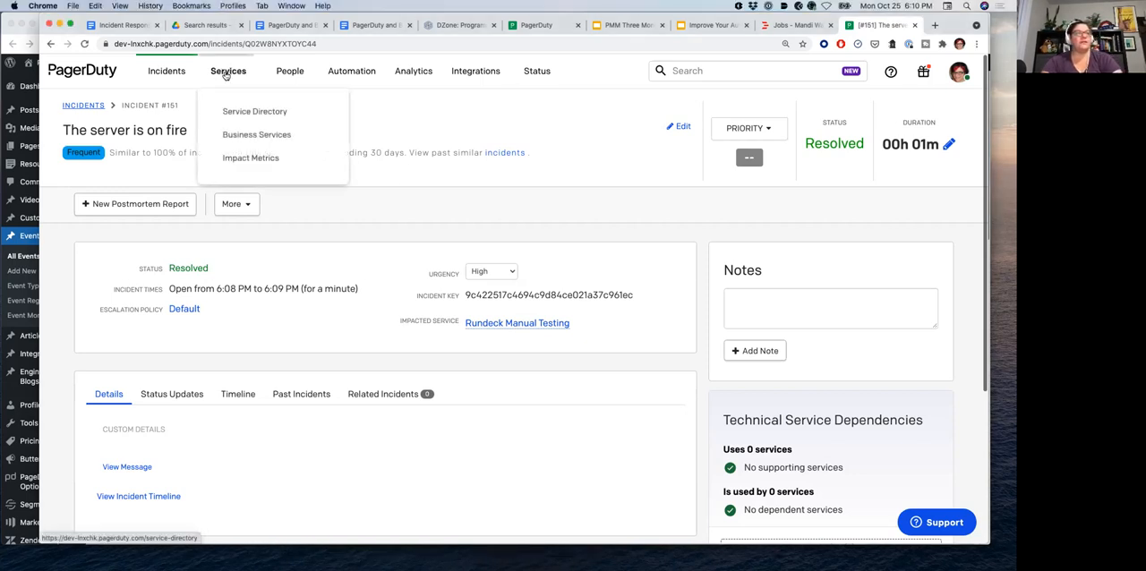
{"action": "left_click", "coordinate": [254, 111]}
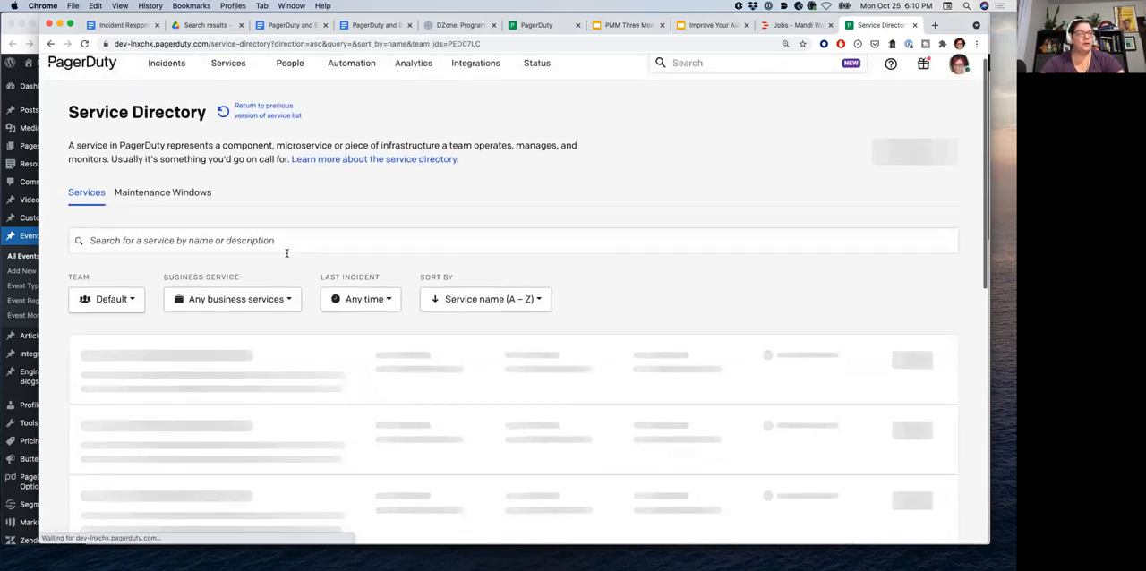
{"action": "scroll", "scroll_direction": "down", "scroll_amount": 3}
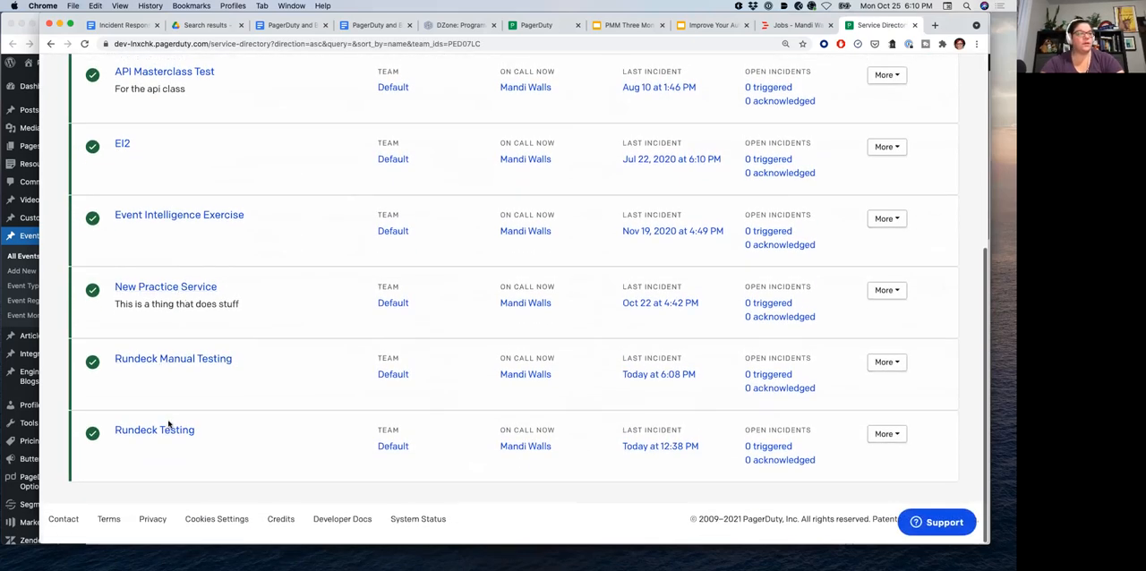
{"action": "left_click", "coordinate": [154, 429]}
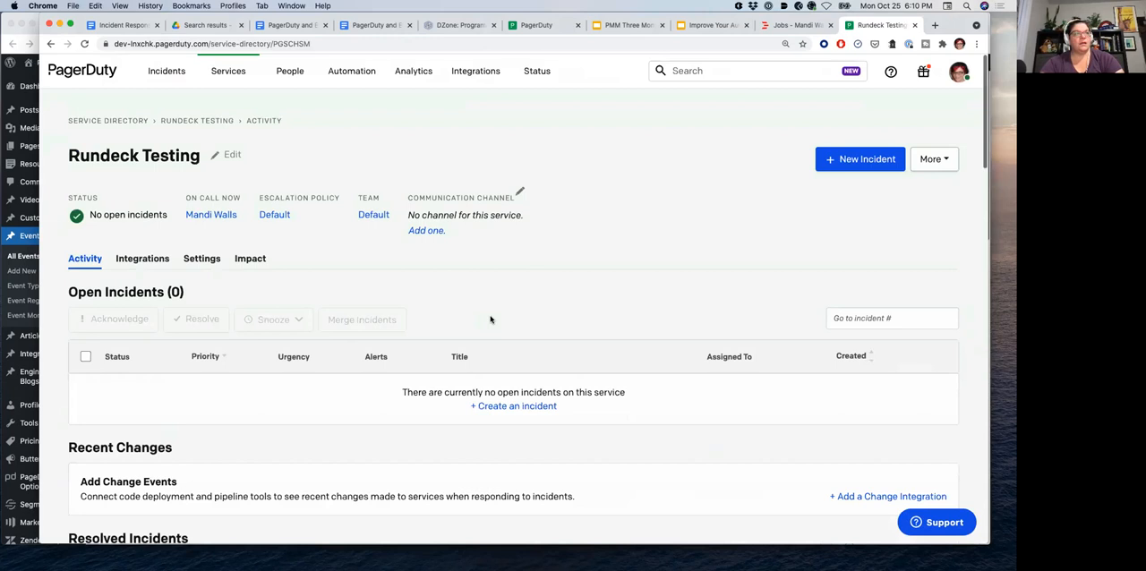
{"action": "scroll", "scroll_direction": "down", "scroll_amount": 3}
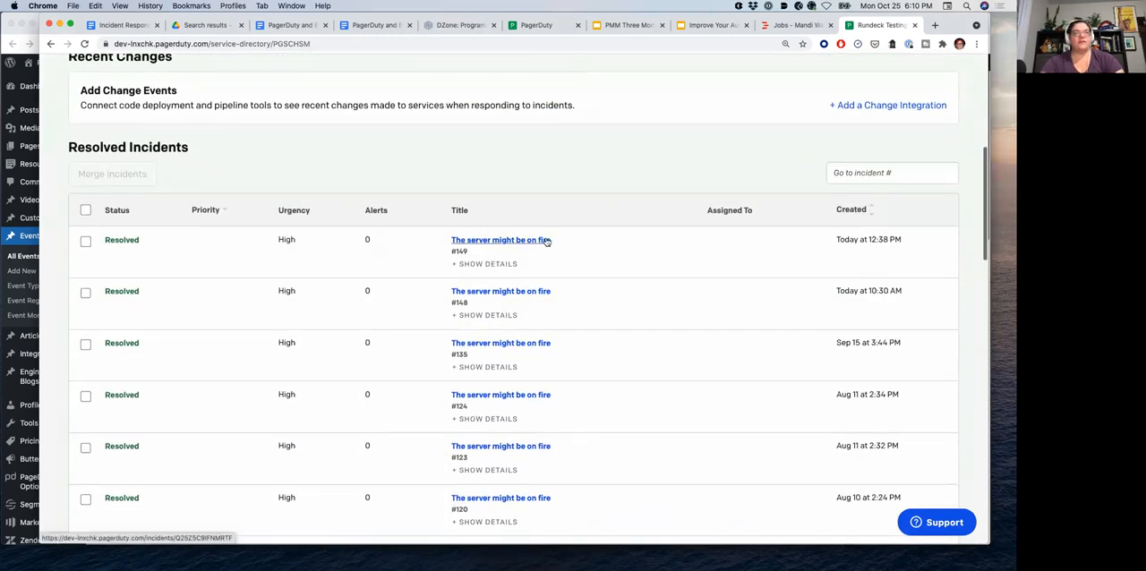
{"action": "scroll", "scroll_direction": "up", "scroll_amount": 3}
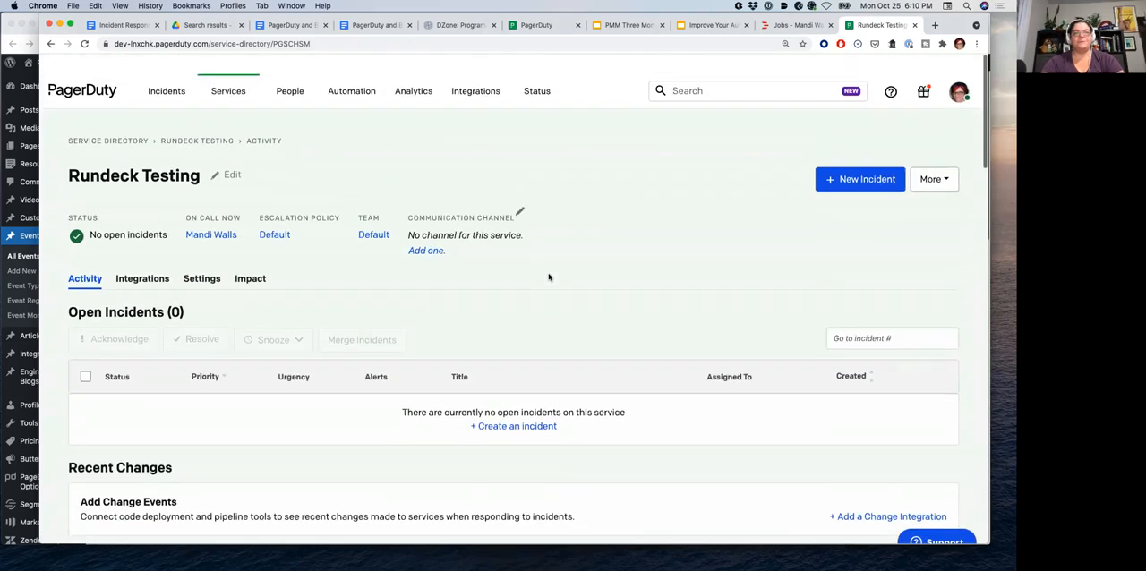
{"action": "scroll", "scroll_direction": "down", "scroll_amount": 3}
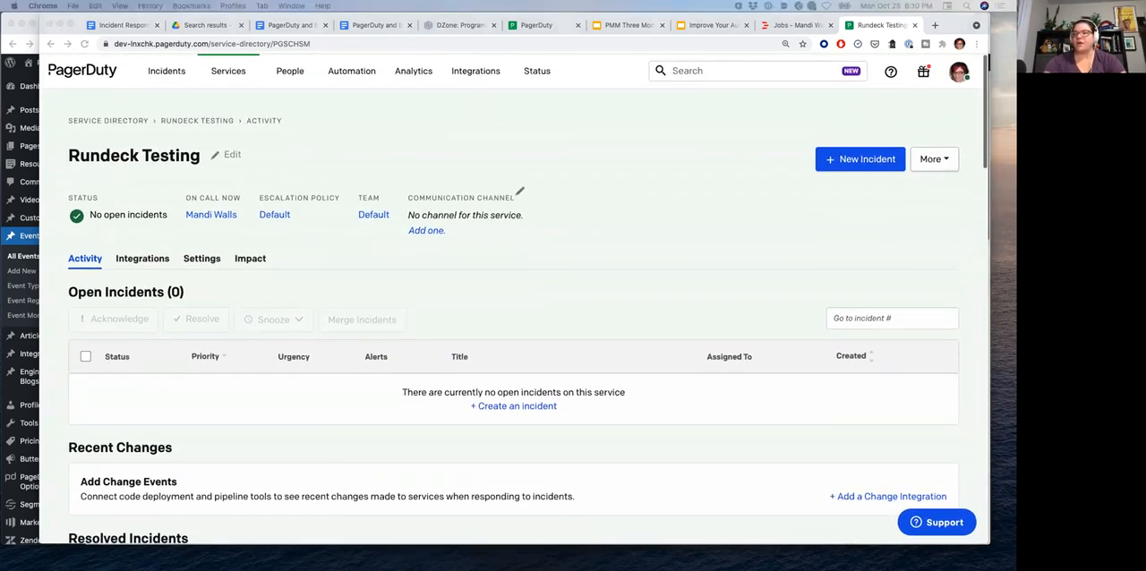
{"action": "scroll", "scroll_direction": "down", "scroll_amount": 3}
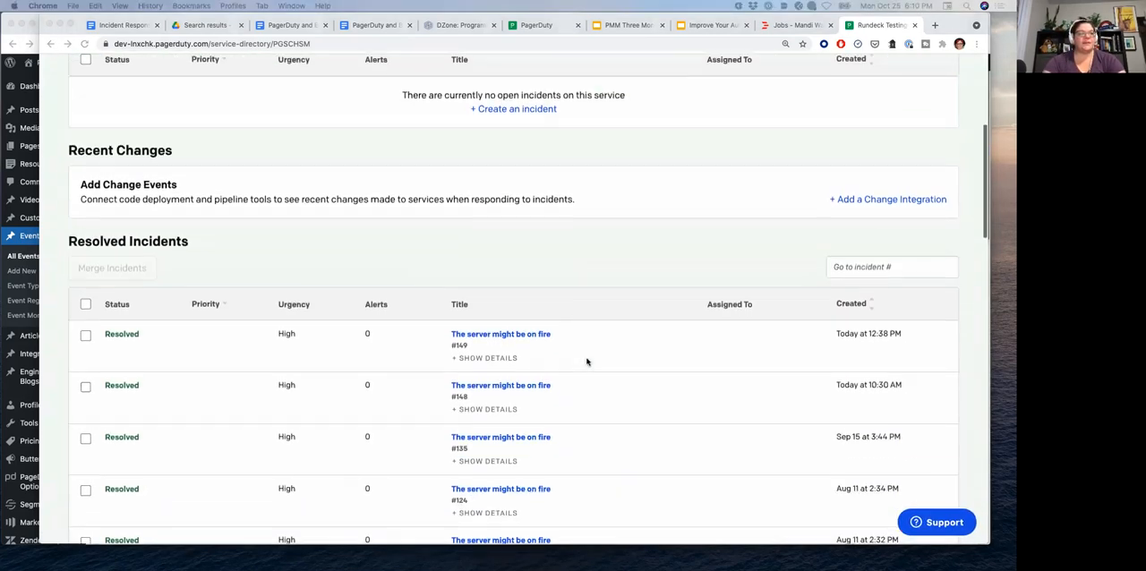
{"action": "scroll", "scroll_direction": "down", "scroll_amount": 3}
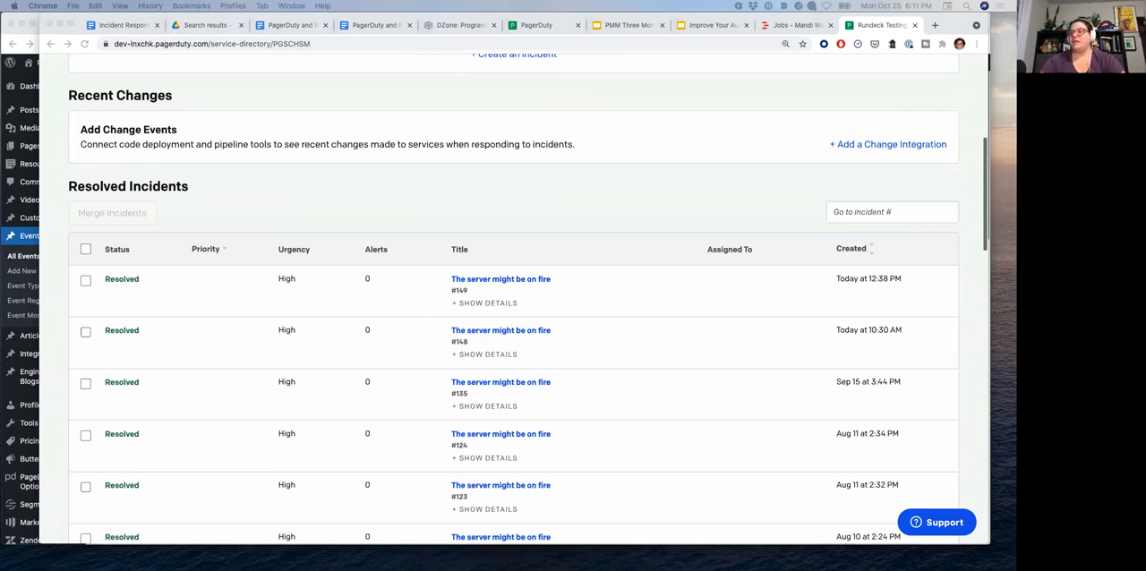
{"action": "mouse_move", "coordinate": [548, 207]}
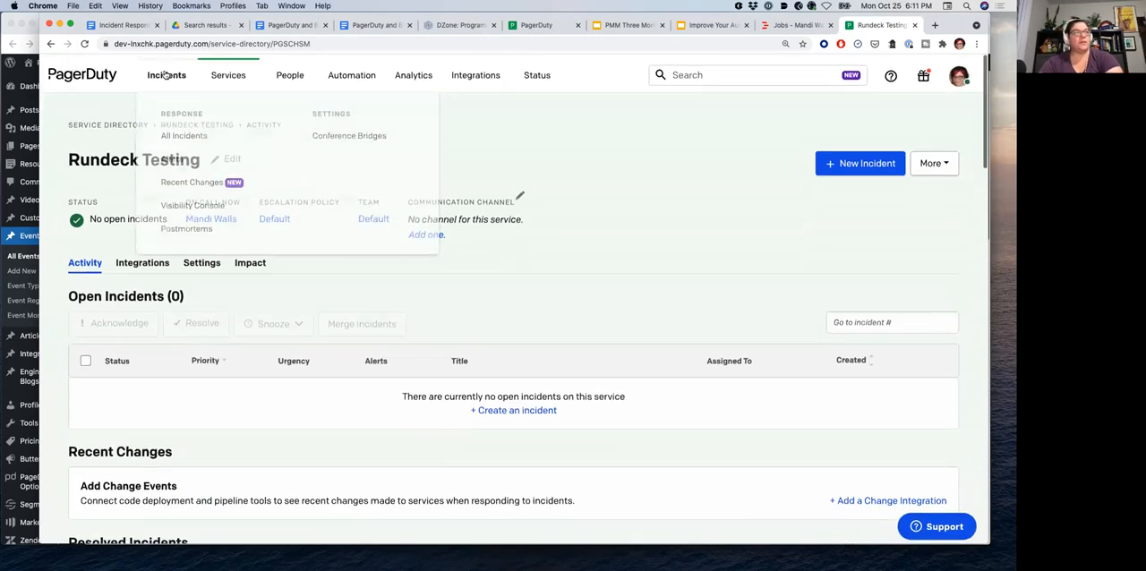
Go to All Incidents and scroll to the 'Activity over last 7 days' log.
{"action": "left_click", "coordinate": [184, 133]}
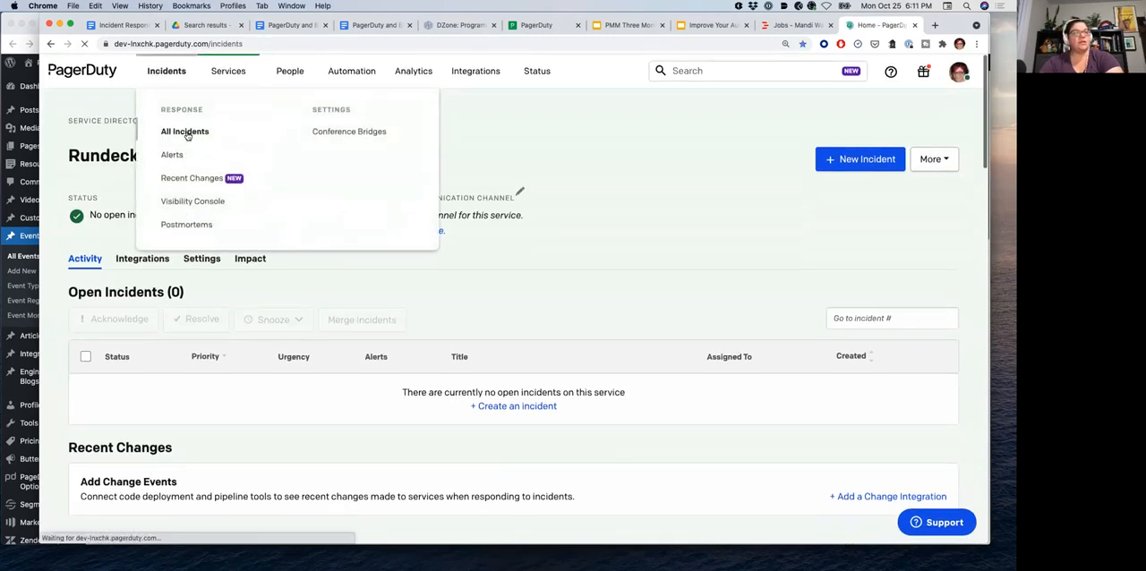
{"action": "left_click", "coordinate": [185, 133]}
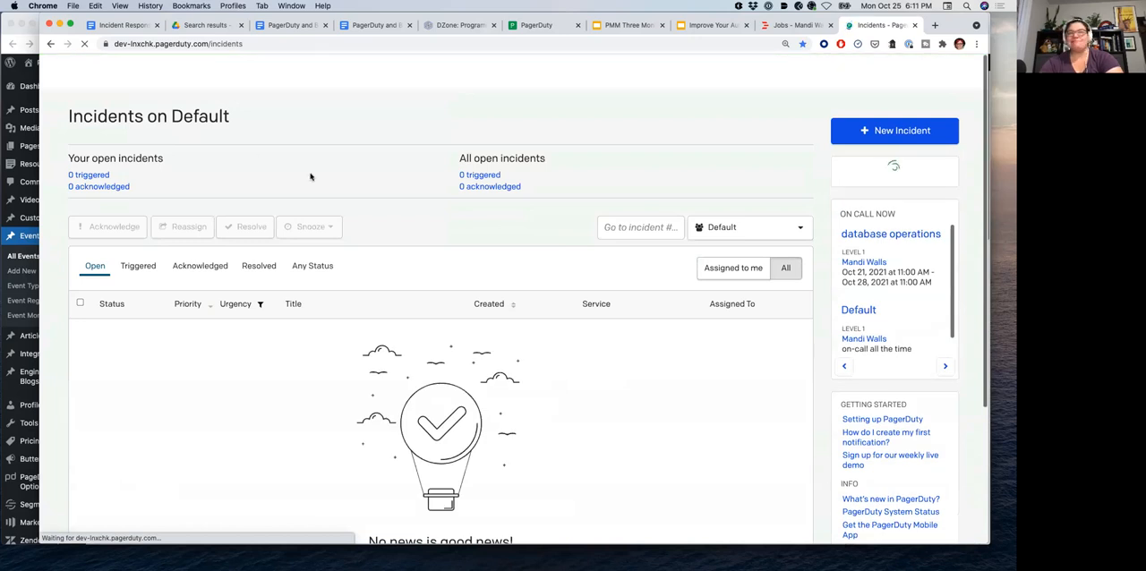
{"action": "scroll", "scroll_direction": "down", "scroll_amount": 3}
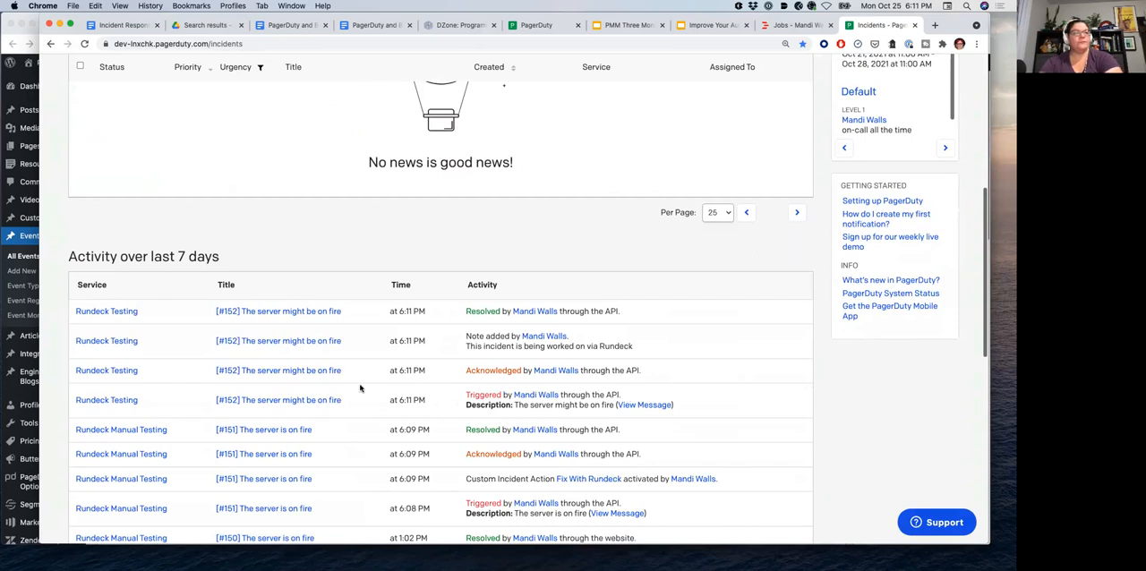
Open the Rundeck Testing service and scroll to Resolved Incidents topped by #152.
{"action": "left_click", "coordinate": [229, 72]}
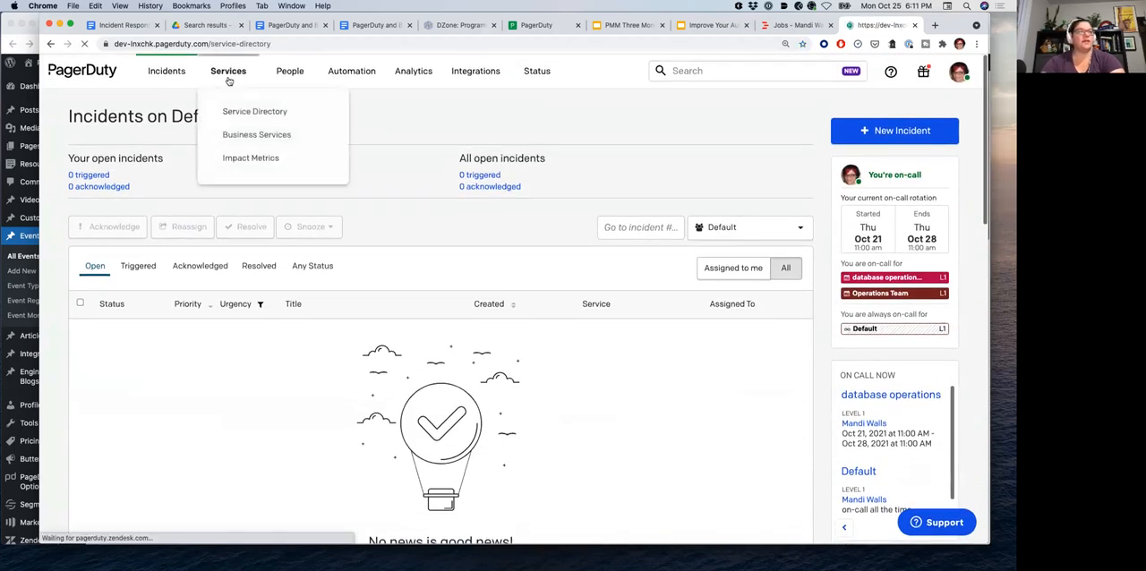
{"action": "left_click", "coordinate": [254, 111]}
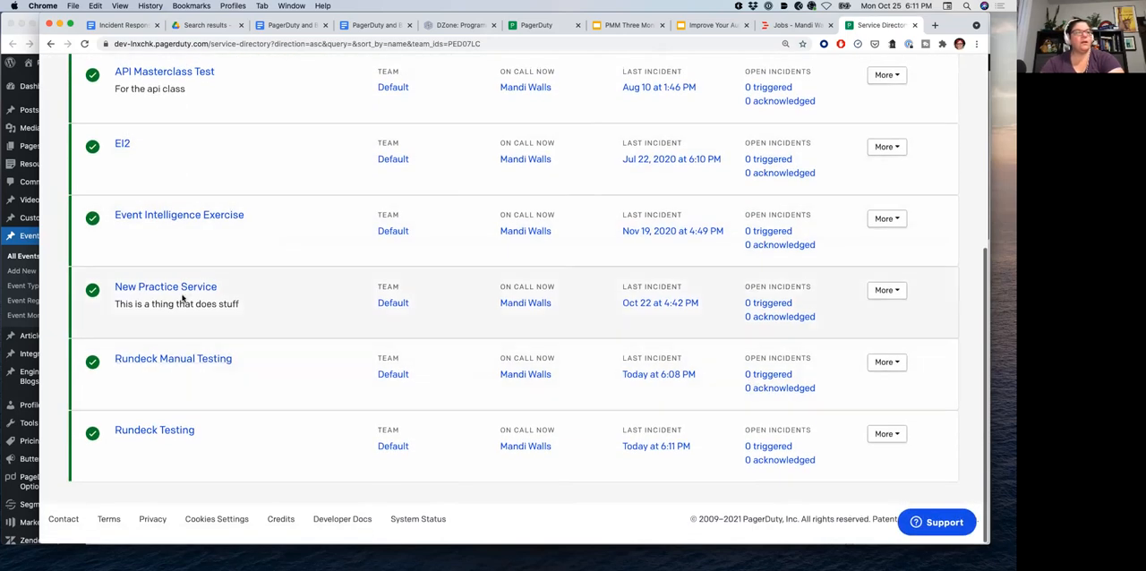
{"action": "left_click", "coordinate": [154, 430]}
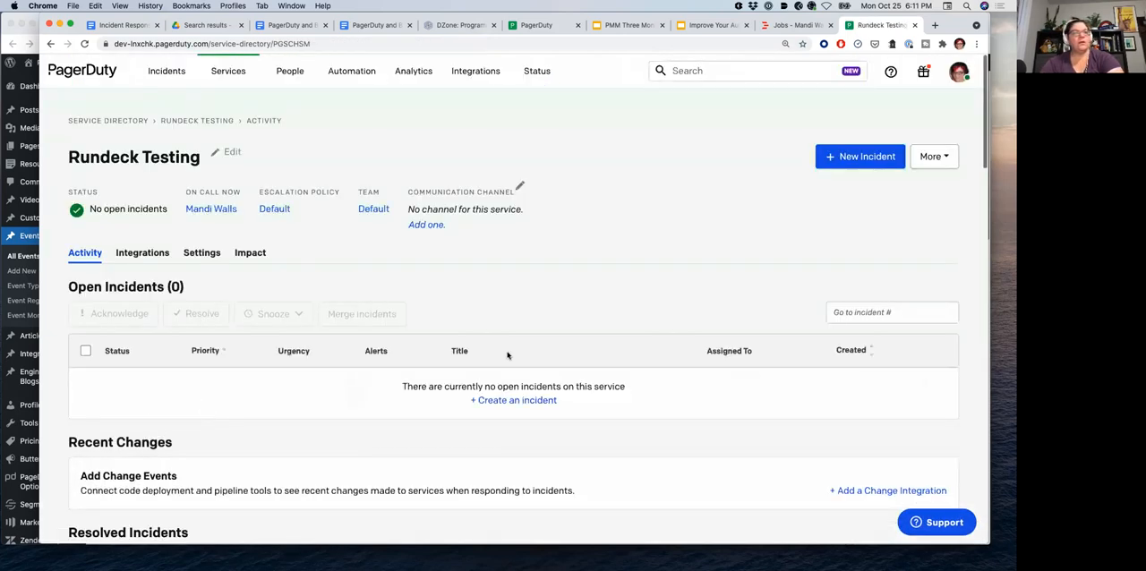
{"action": "scroll", "scroll_direction": "down", "scroll_amount": 3}
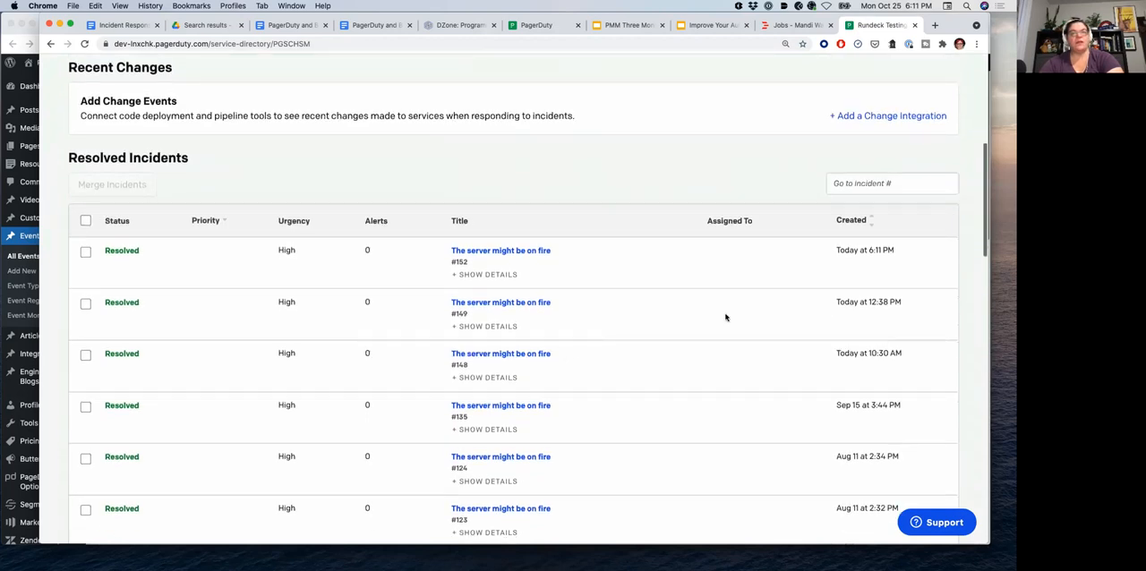
{"action": "mouse_move", "coordinate": [243, 298]}
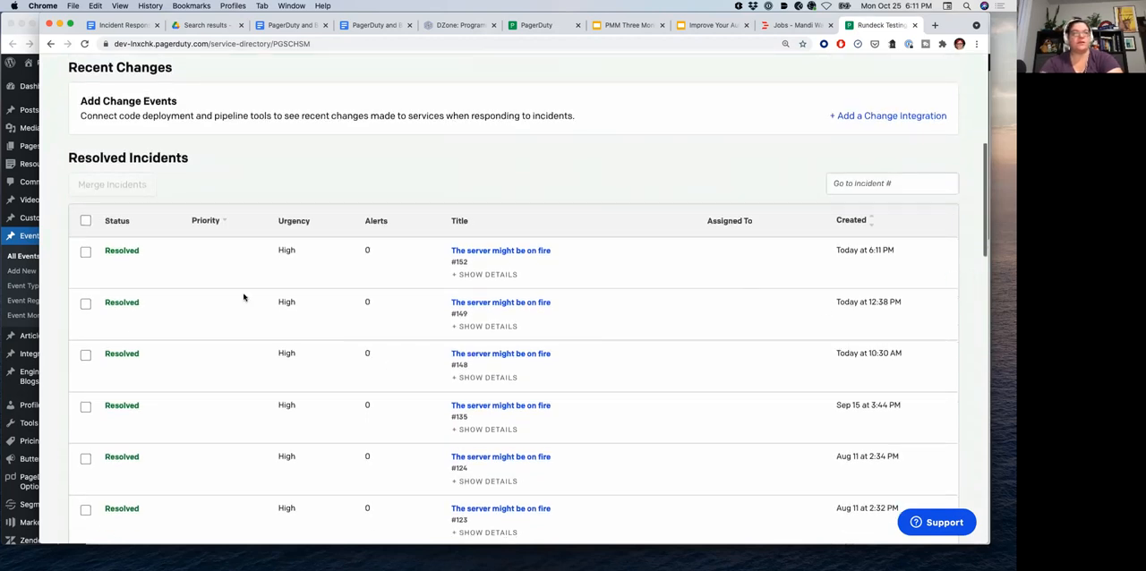
{"action": "mouse_move", "coordinate": [233, 261]}
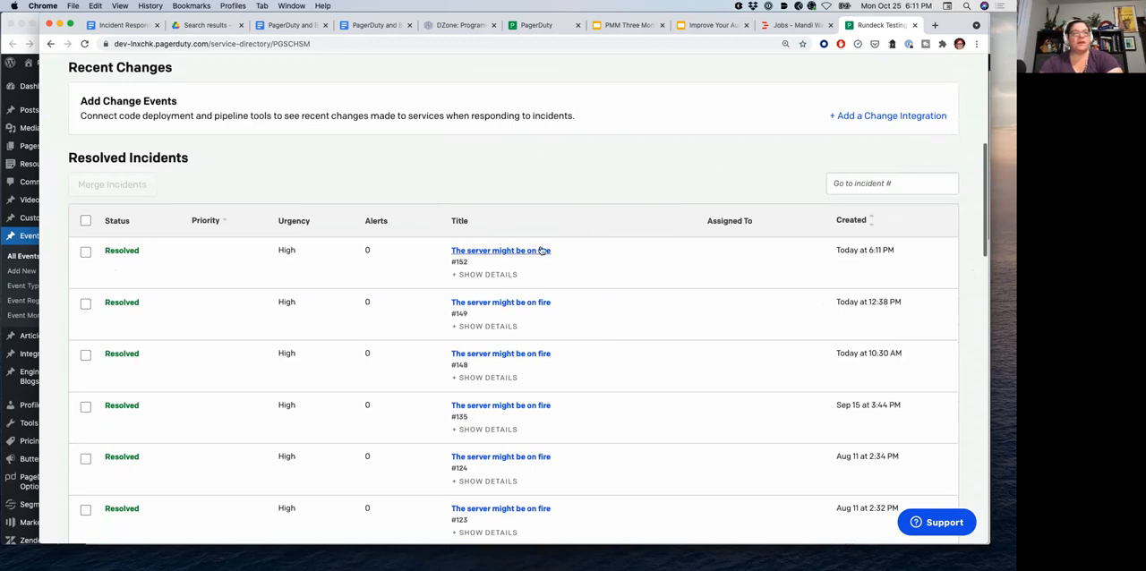
Open 'The server might be on fire' #152 and show its Timeline of events.
{"action": "left_click", "coordinate": [501, 251]}
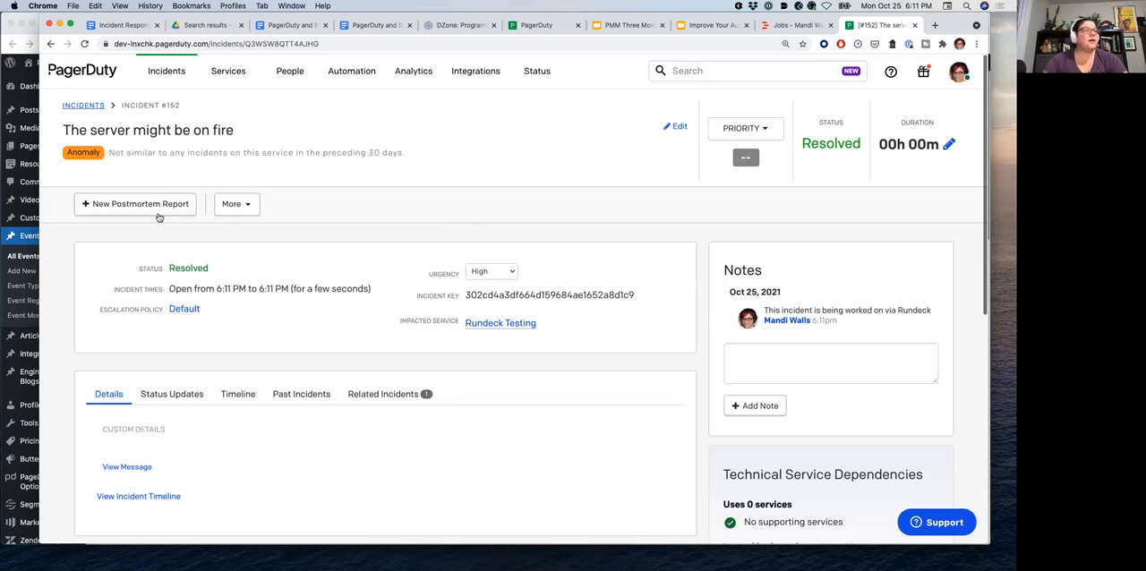
{"action": "scroll", "scroll_direction": "down", "scroll_amount": 3}
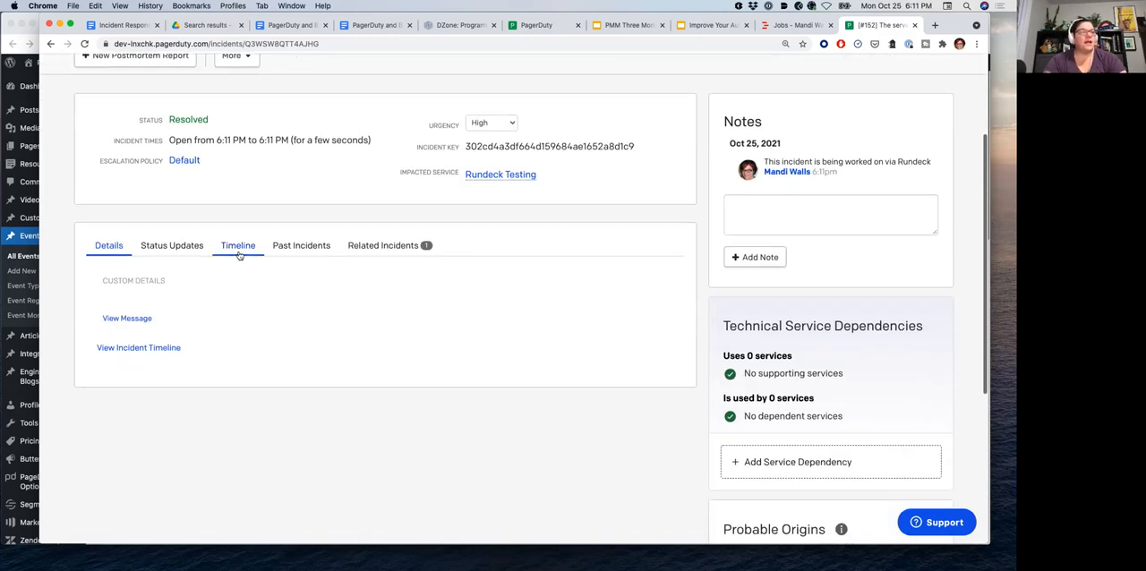
{"action": "left_click", "coordinate": [237, 245]}
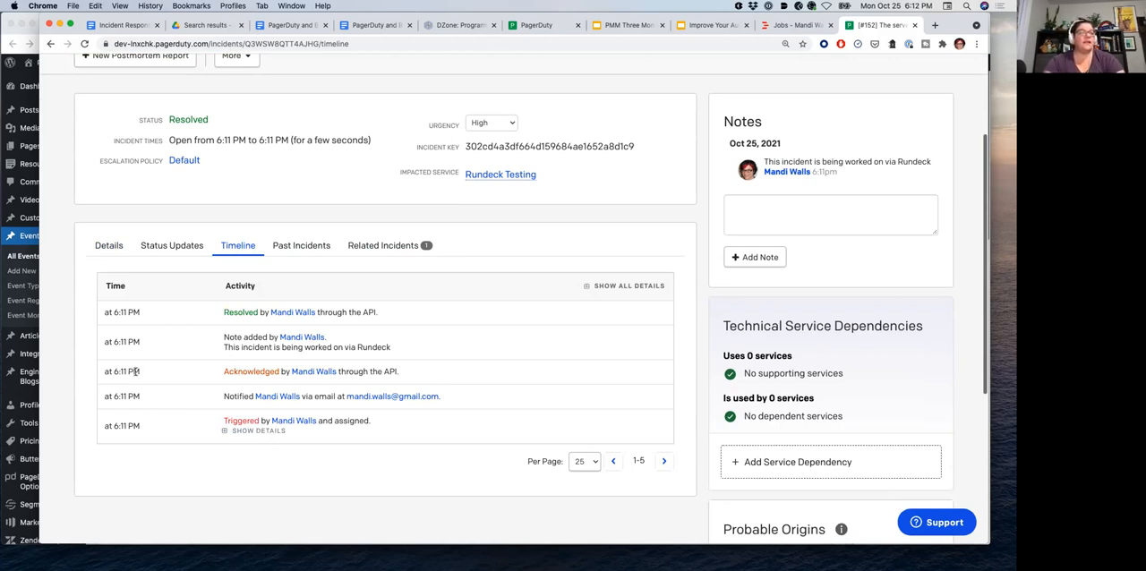
{"action": "mouse_move", "coordinate": [303, 346]}
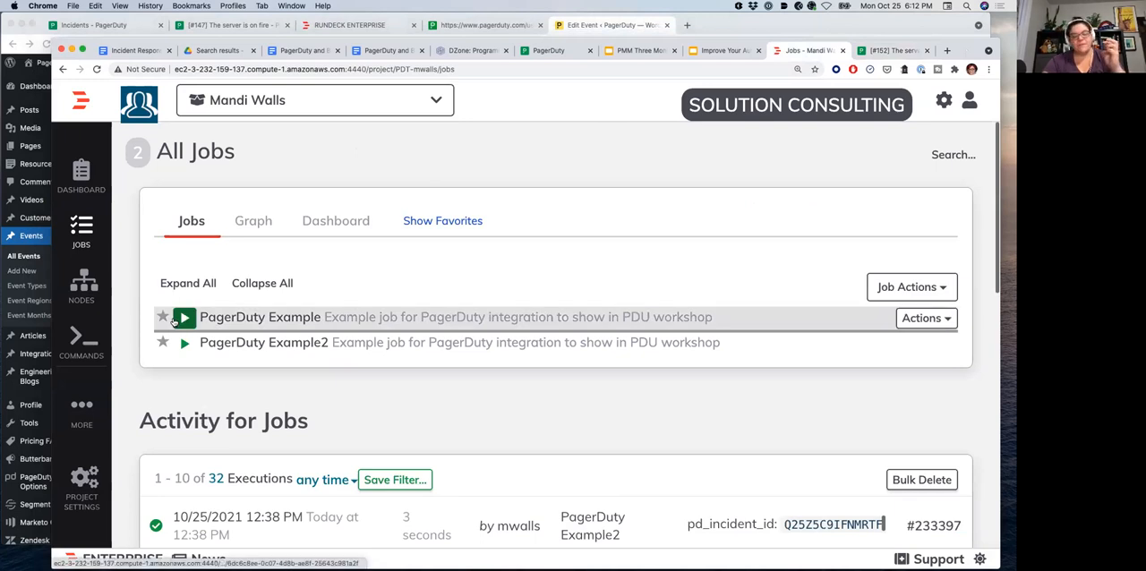
{"action": "mouse_move", "coordinate": [184, 316]}
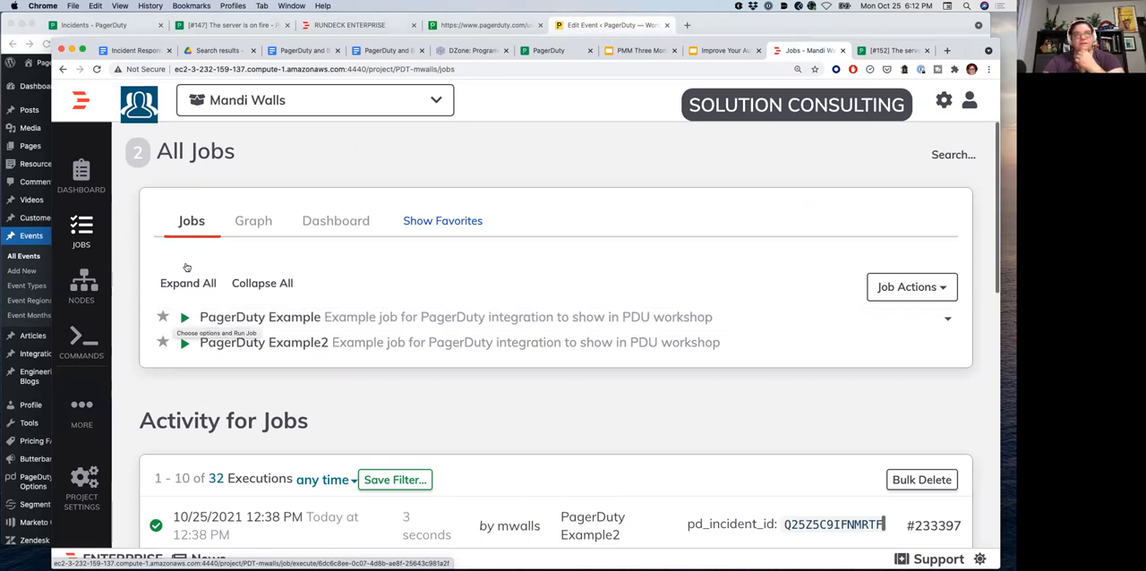
{"action": "mouse_move", "coordinate": [454, 179]}
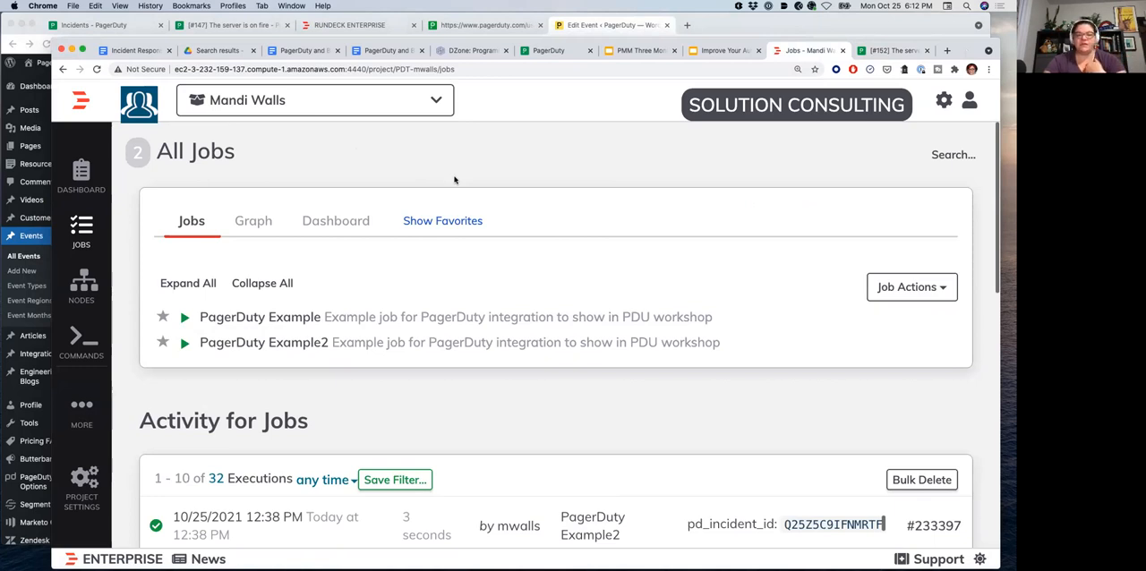
Switch to the Google Slides deck and select the closing Resources slide.
{"action": "left_click", "coordinate": [720, 50]}
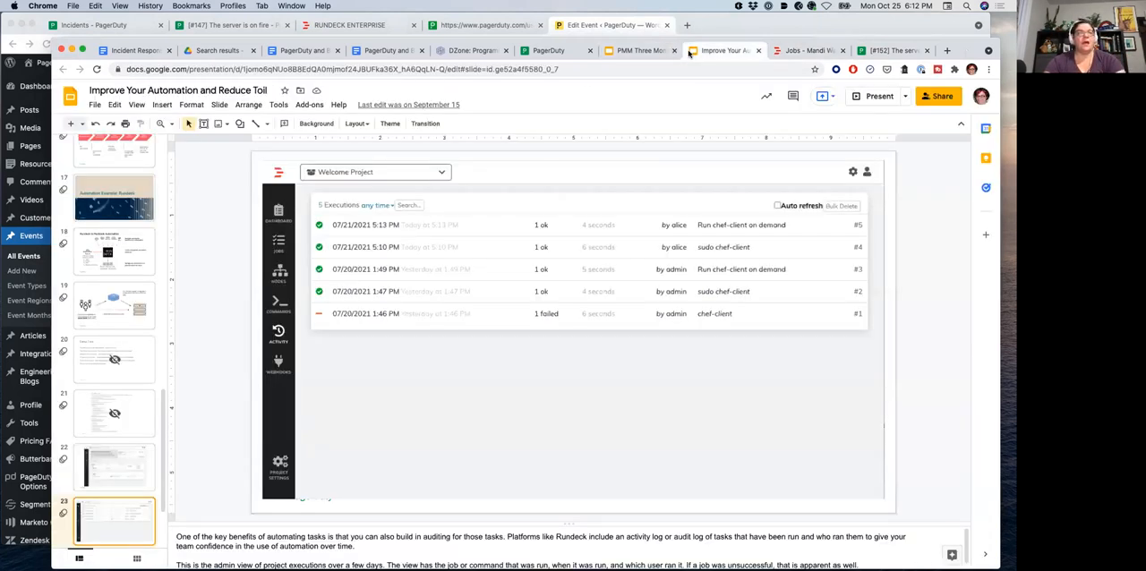
{"action": "scroll", "scroll_direction": "down", "scroll_amount": 3}
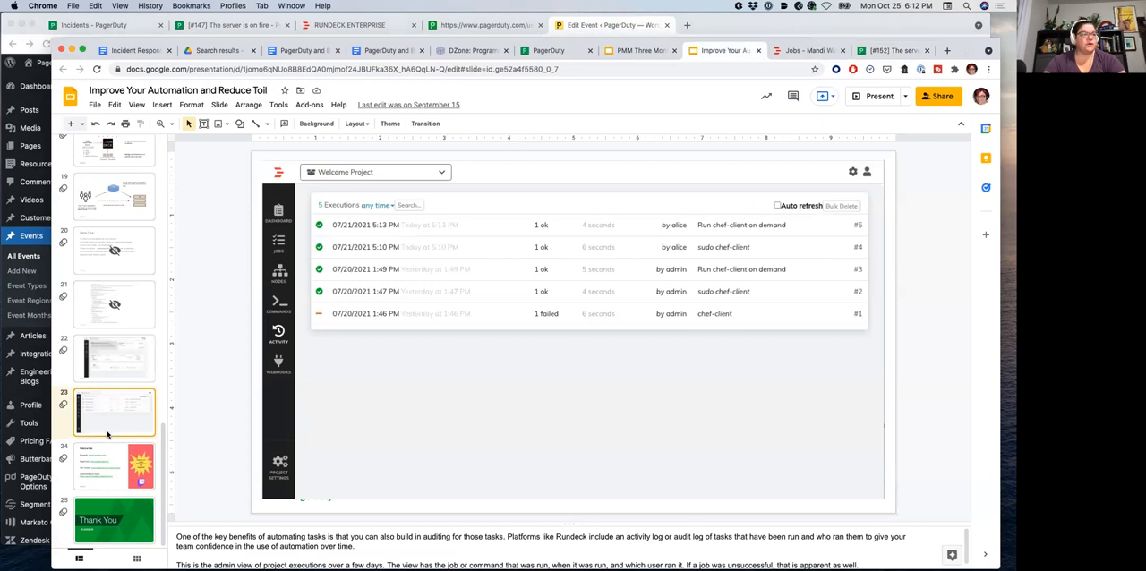
{"action": "left_click", "coordinate": [115, 465]}
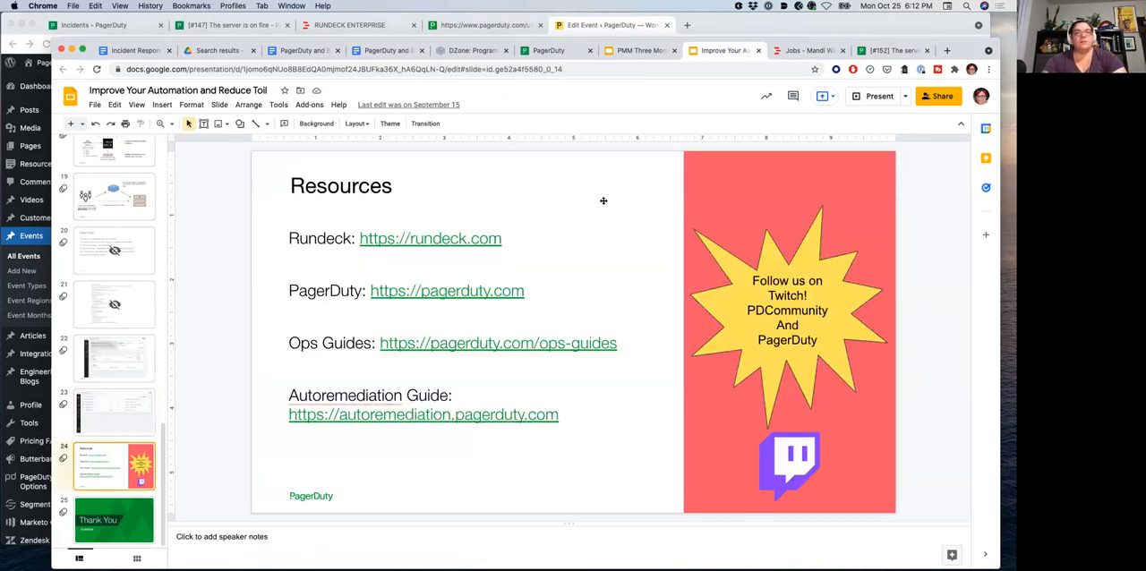